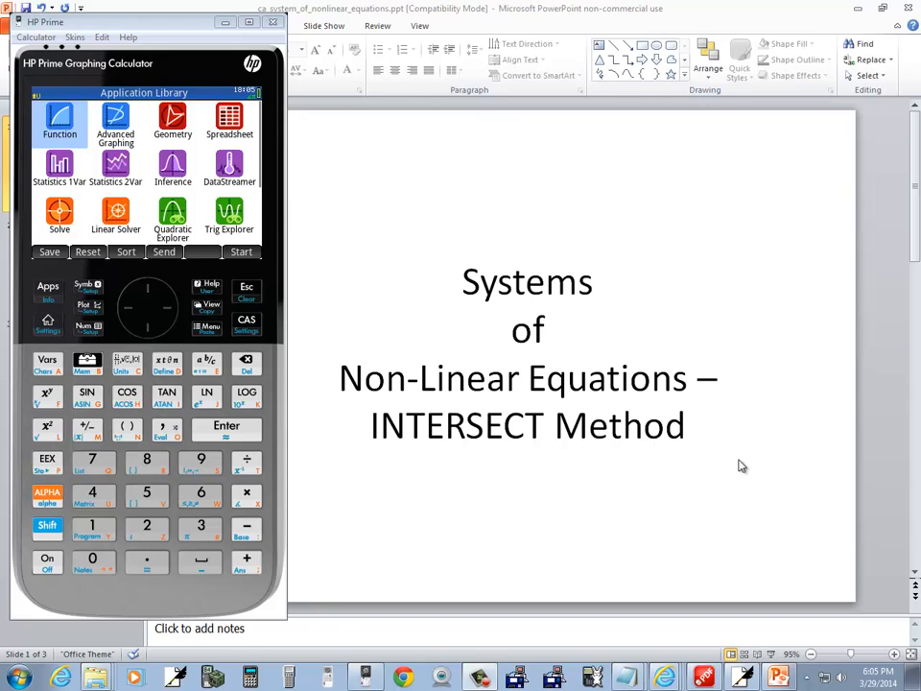
mouse_move(537, 460)
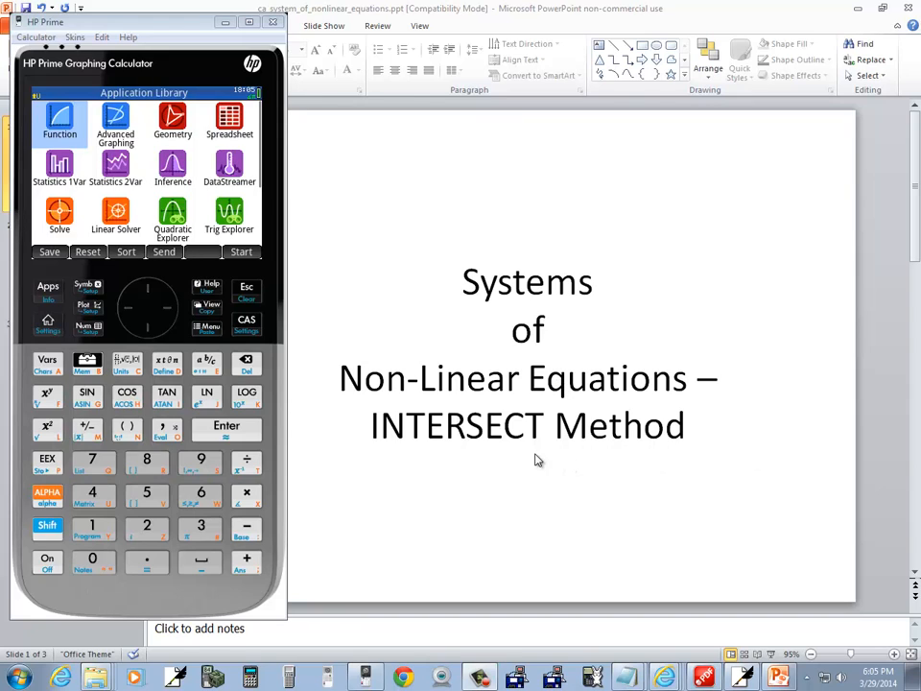
mouse_move(413, 495)
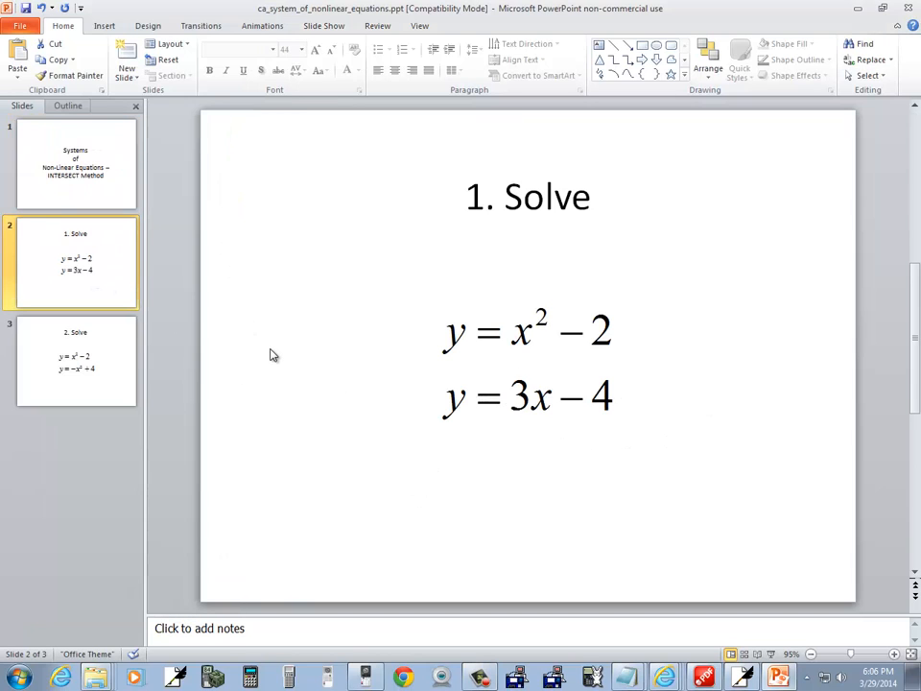
- Handwrite y = x² − 2 on the notes page and begin y = 3x − 4 below it
click(744, 678)
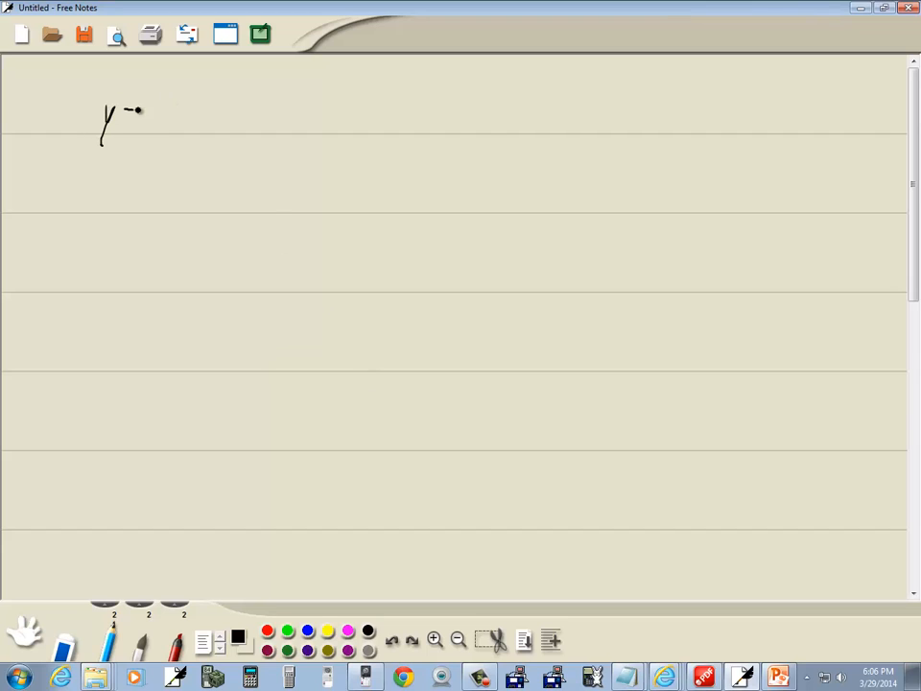
drag(126, 115, 142, 118)
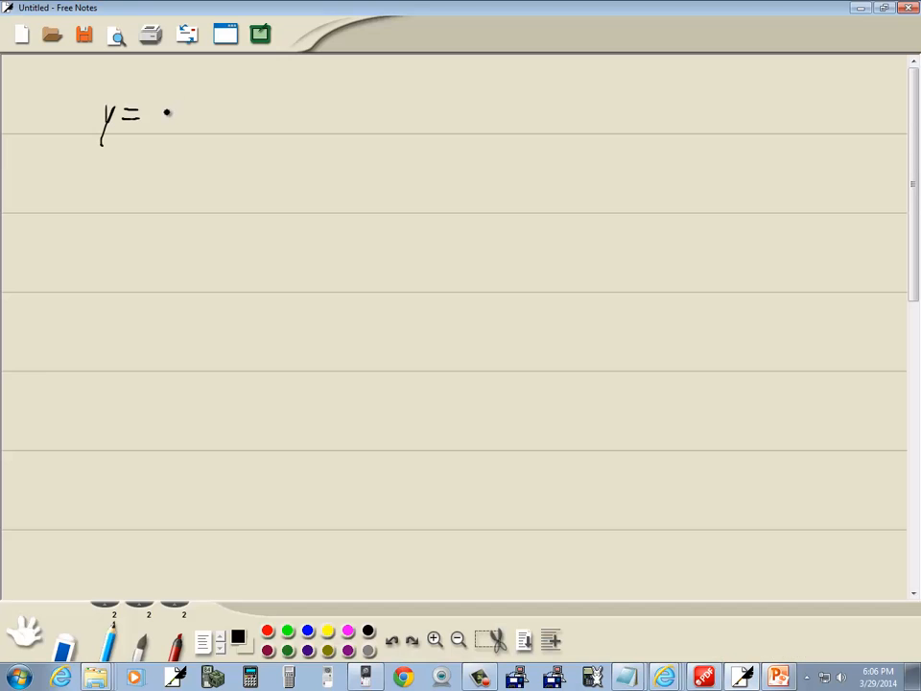
drag(157, 115, 211, 119)
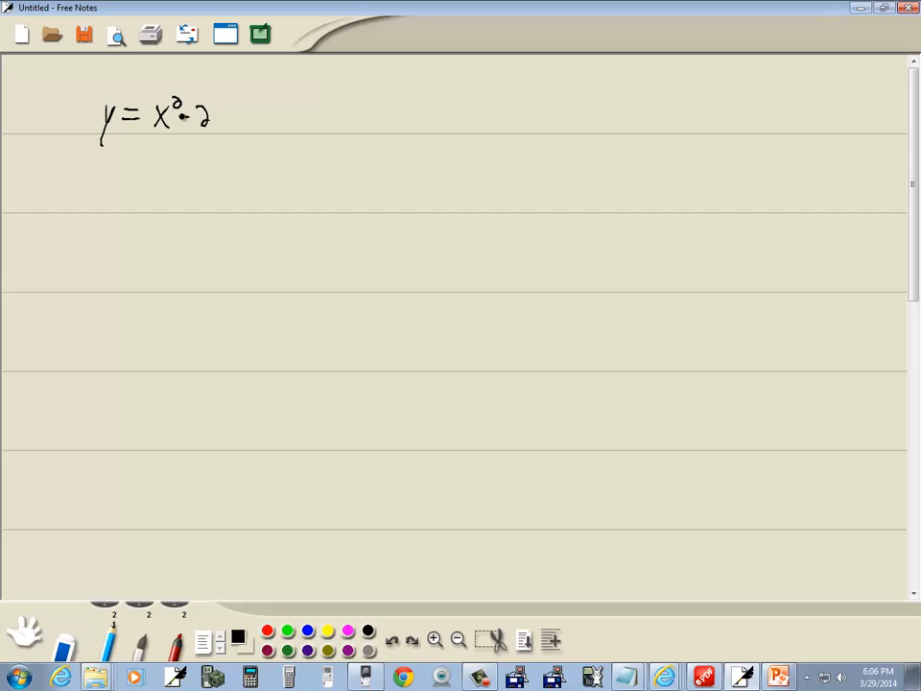
drag(111, 169, 121, 192)
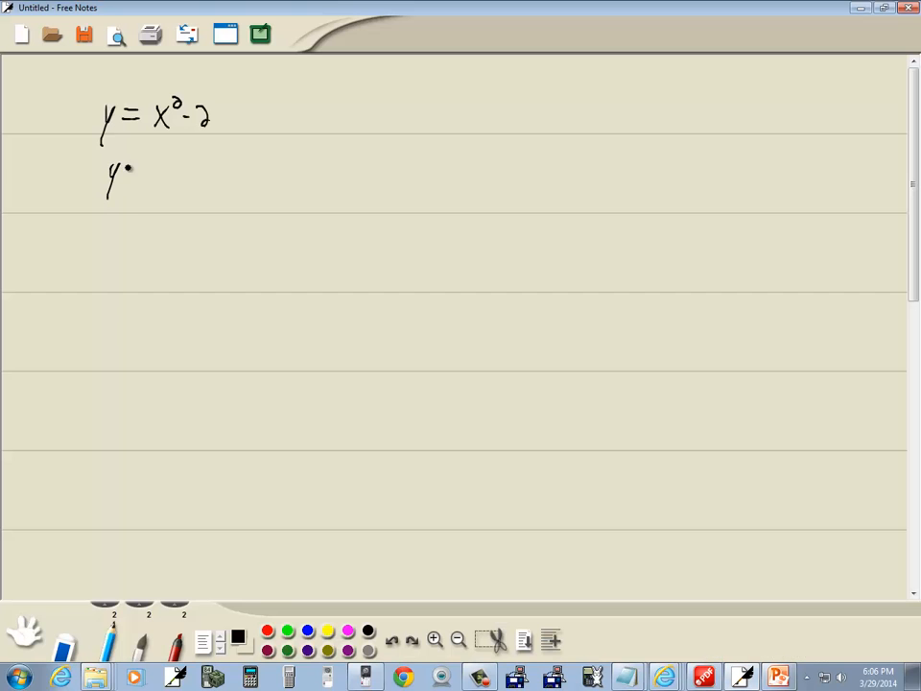
drag(125, 173, 201, 173)
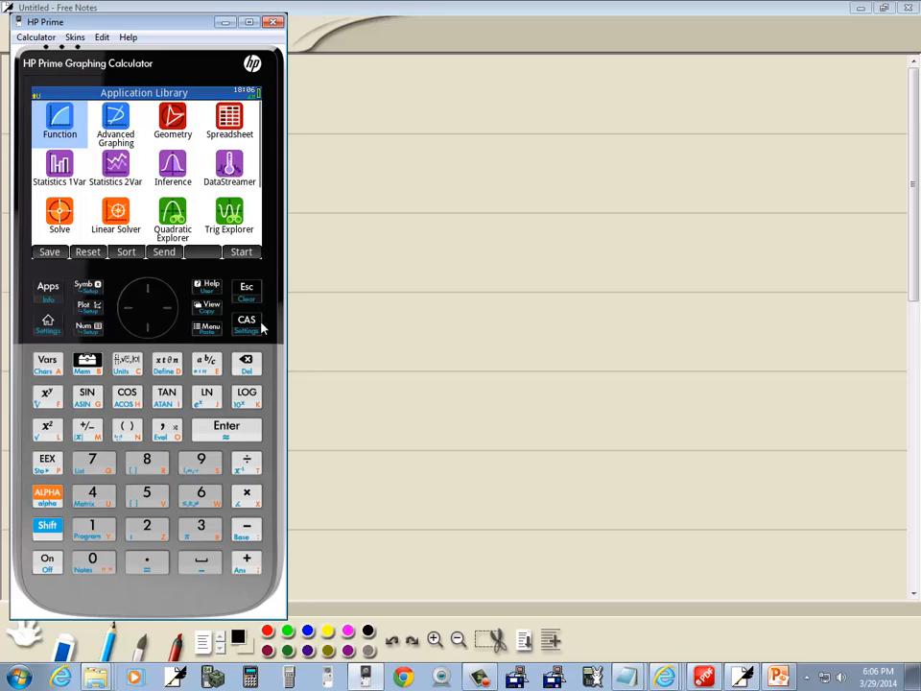
mouse_move(220, 374)
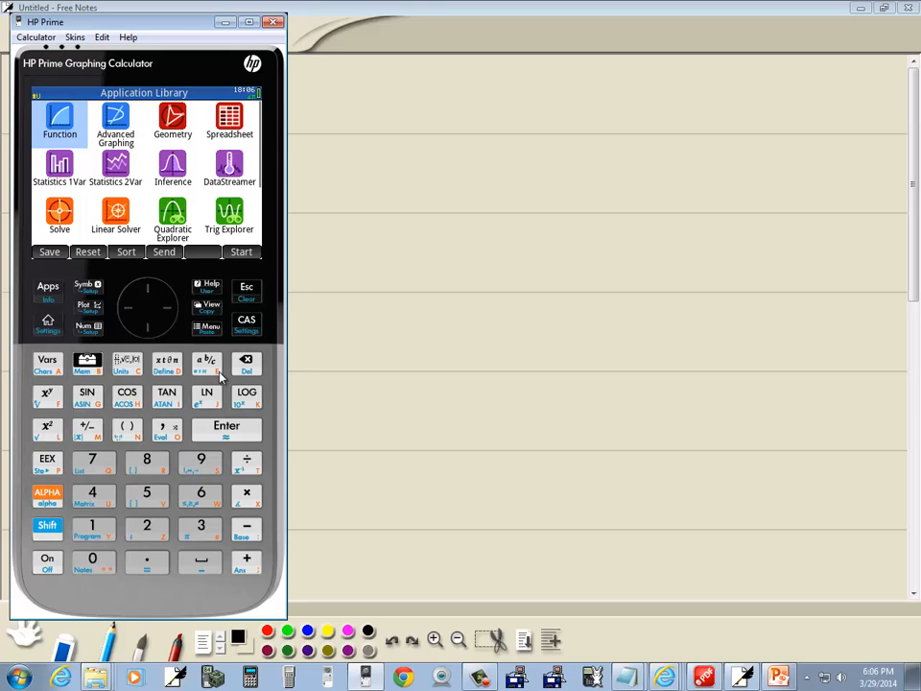
mouse_move(152, 299)
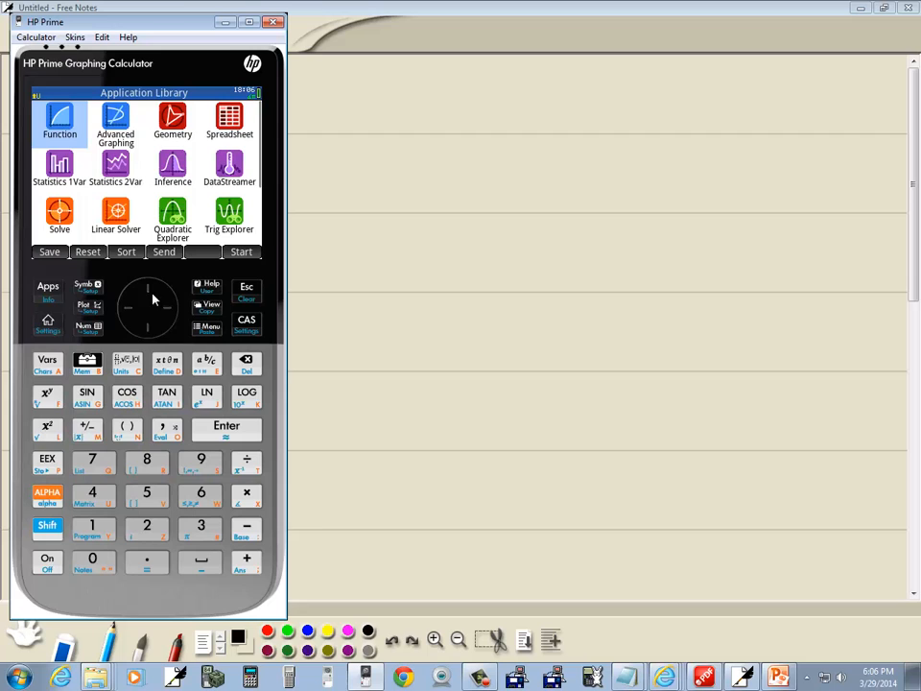
- Move the HP Prime emulator to the right so both handwritten equations stay visible
drag(144, 21, 700, 8)
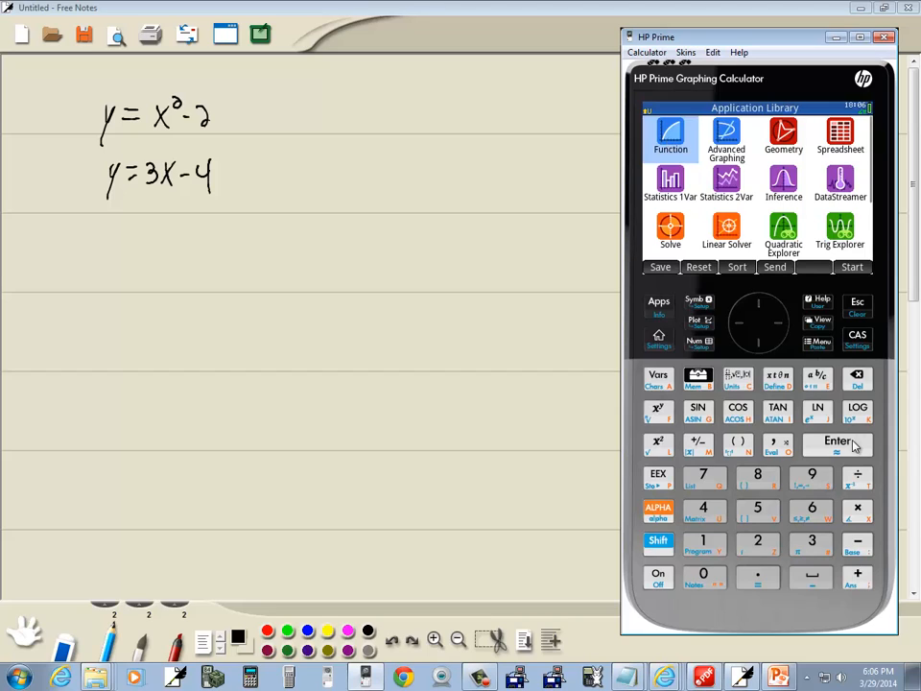
- Define F1(X) = X² − 2 and F2(X) = 3X − 4 in the Function app and plot them
click(670, 134)
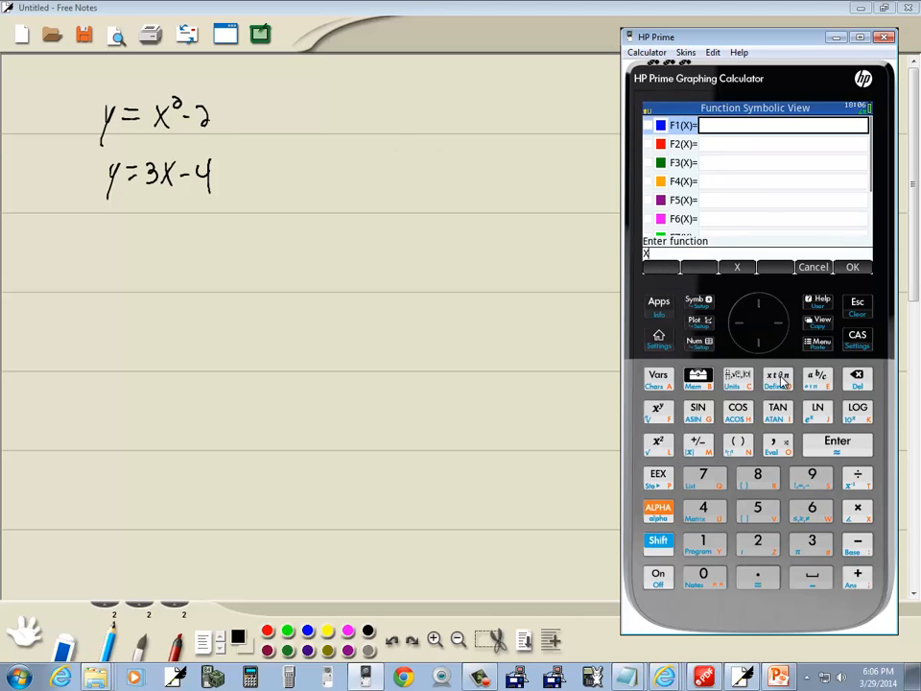
click(658, 439)
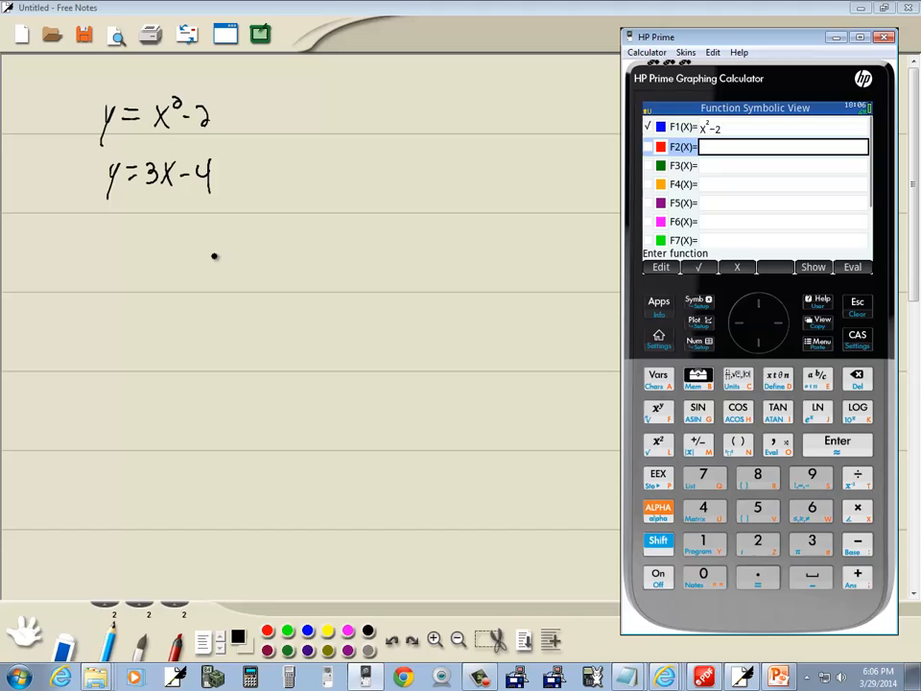
click(812, 542)
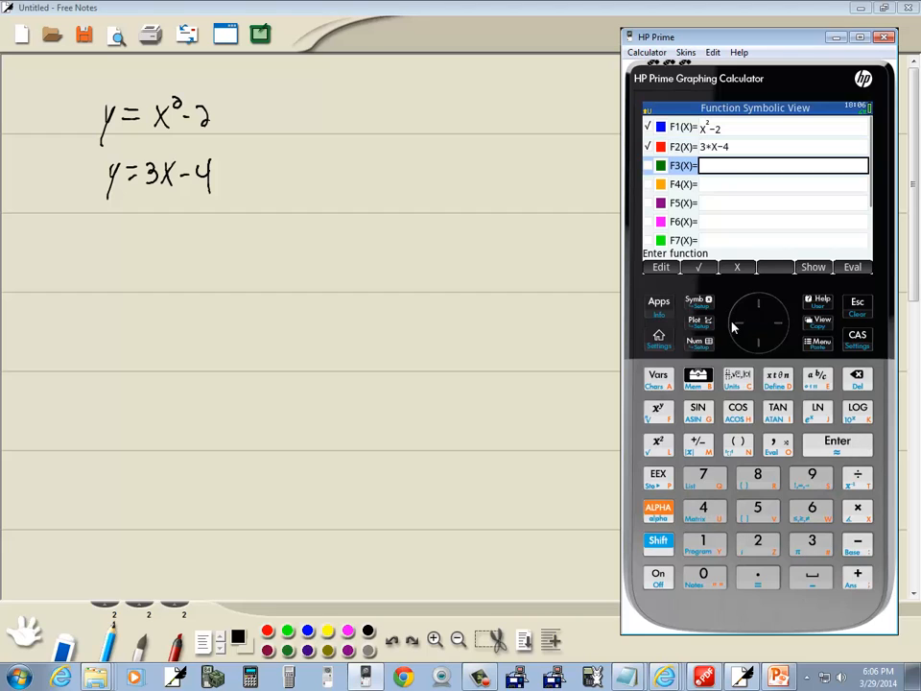
click(694, 322)
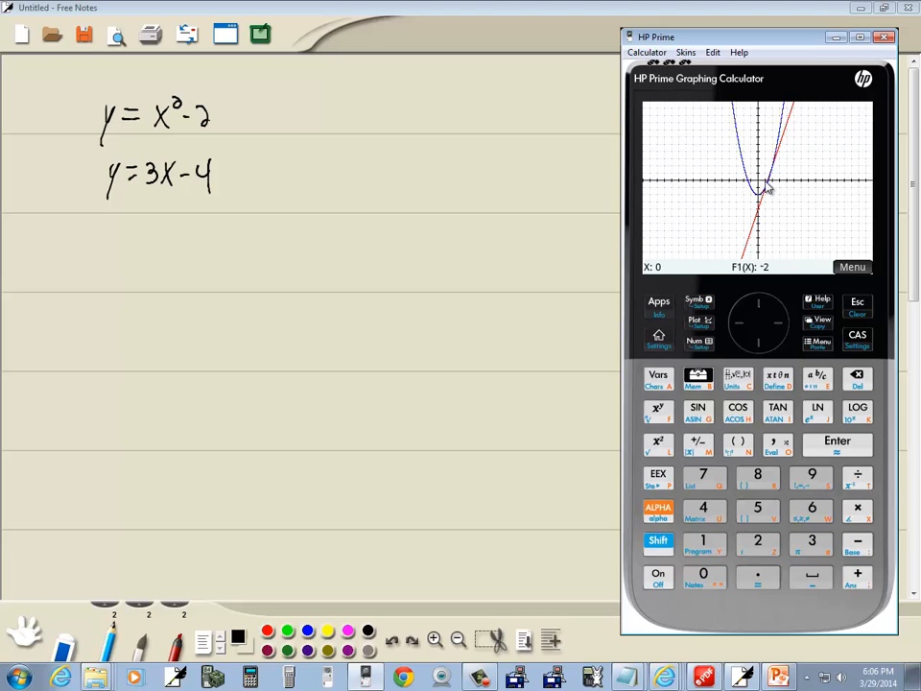
mouse_move(668, 326)
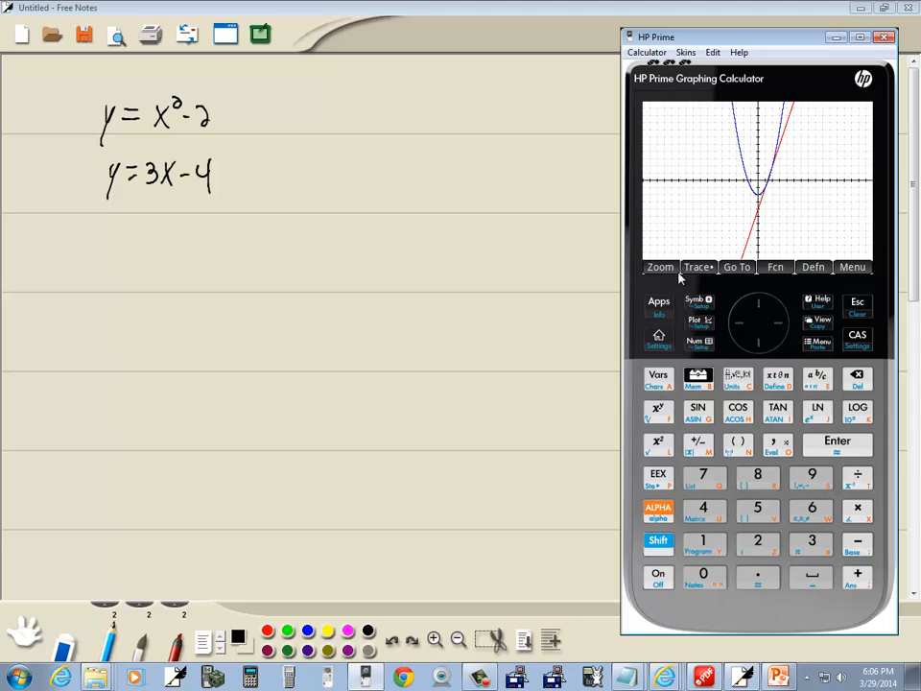
- Box-zoom the plot onto the region where the parabola and line meet
click(660, 267)
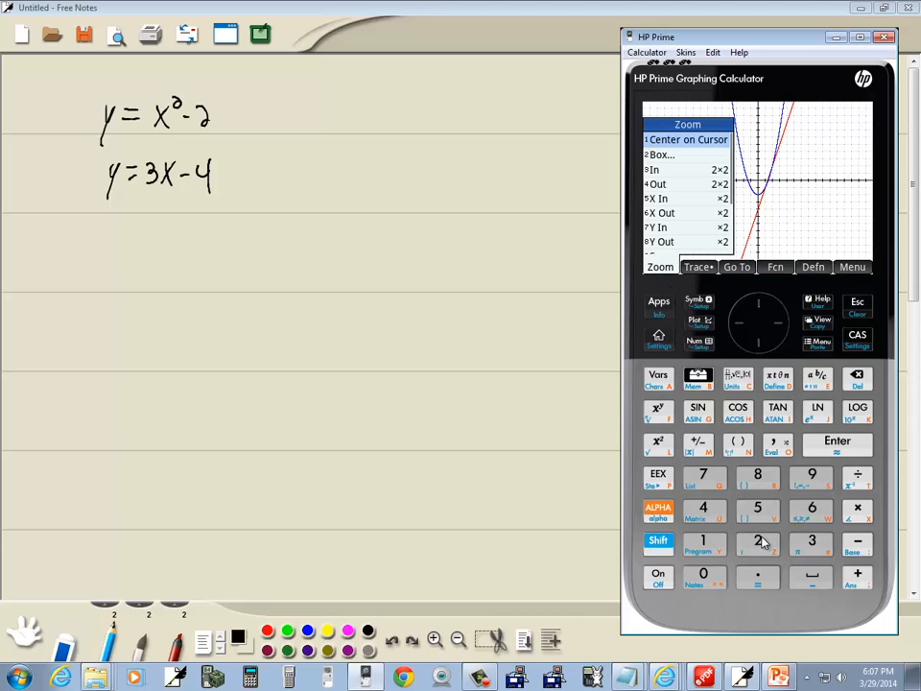
mouse_move(649, 161)
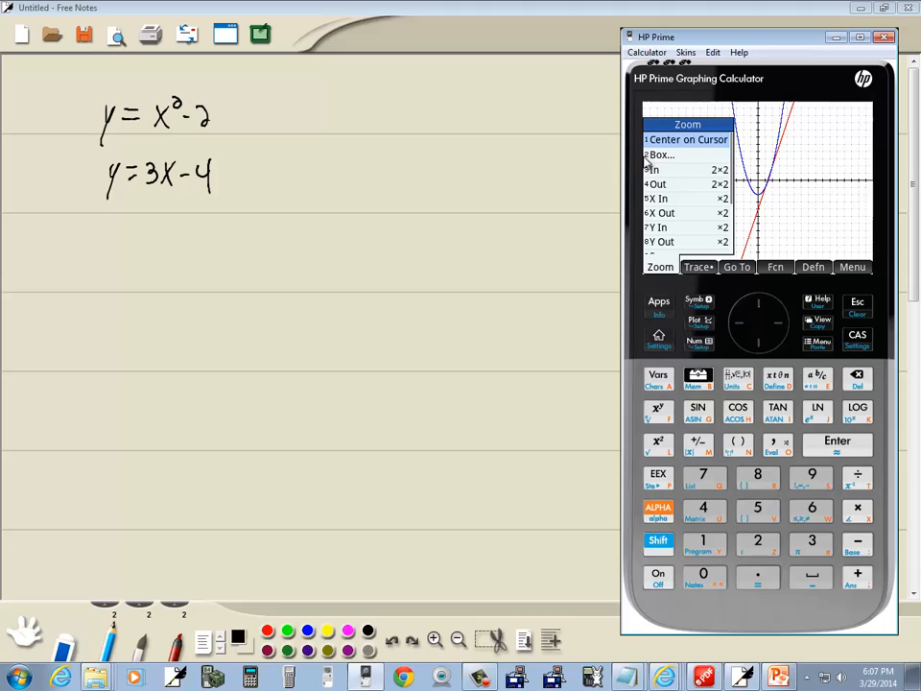
click(660, 153)
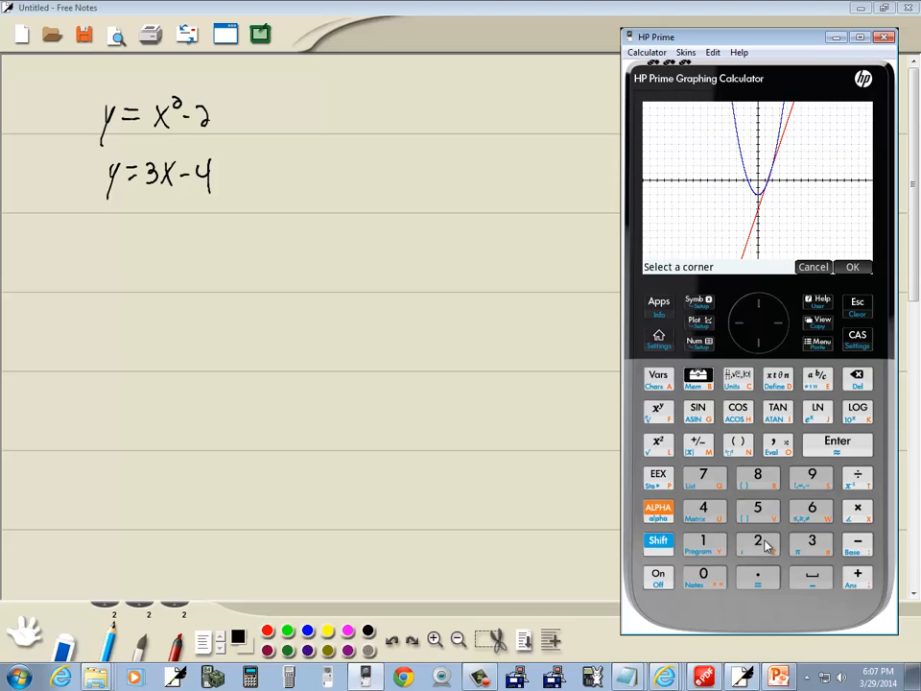
mouse_move(753, 307)
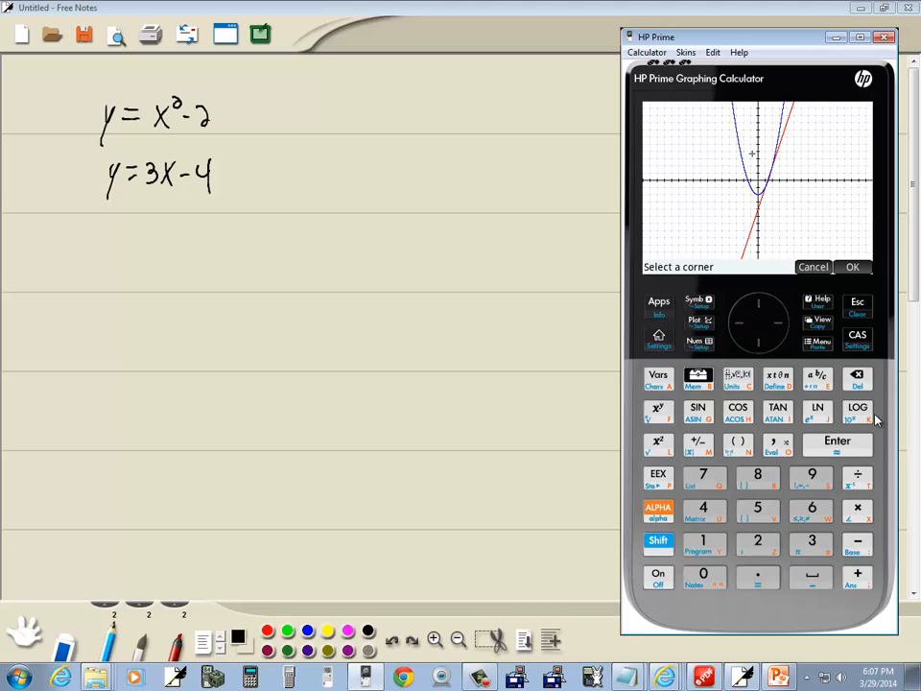
click(853, 267)
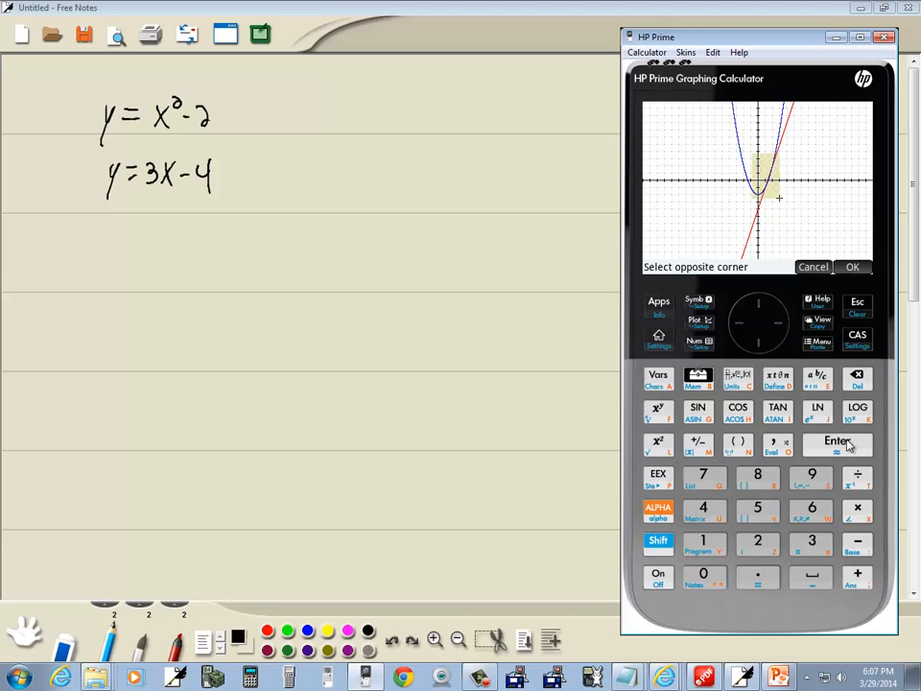
click(853, 267)
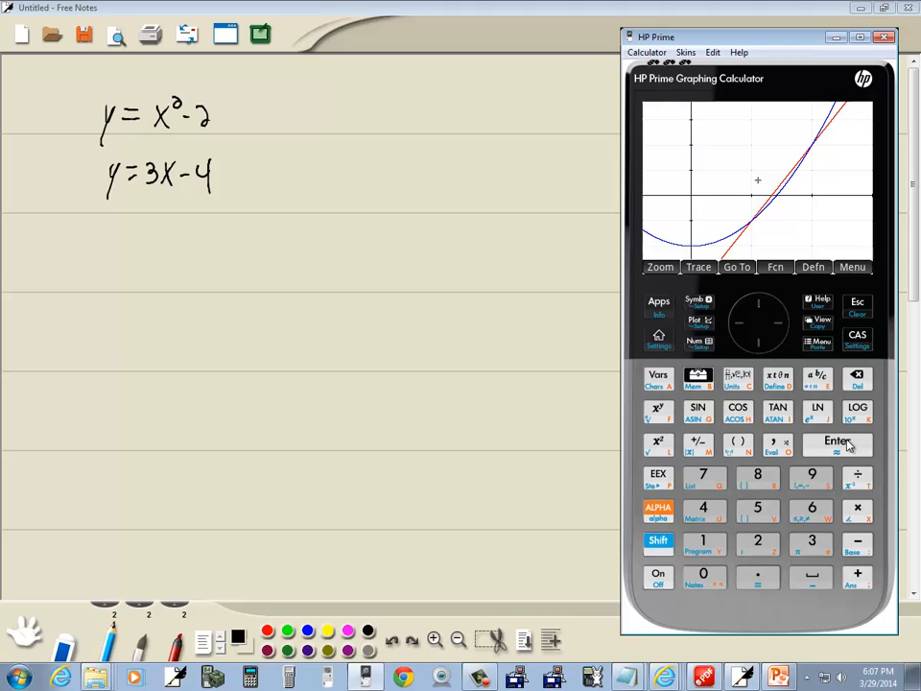
mouse_move(752, 231)
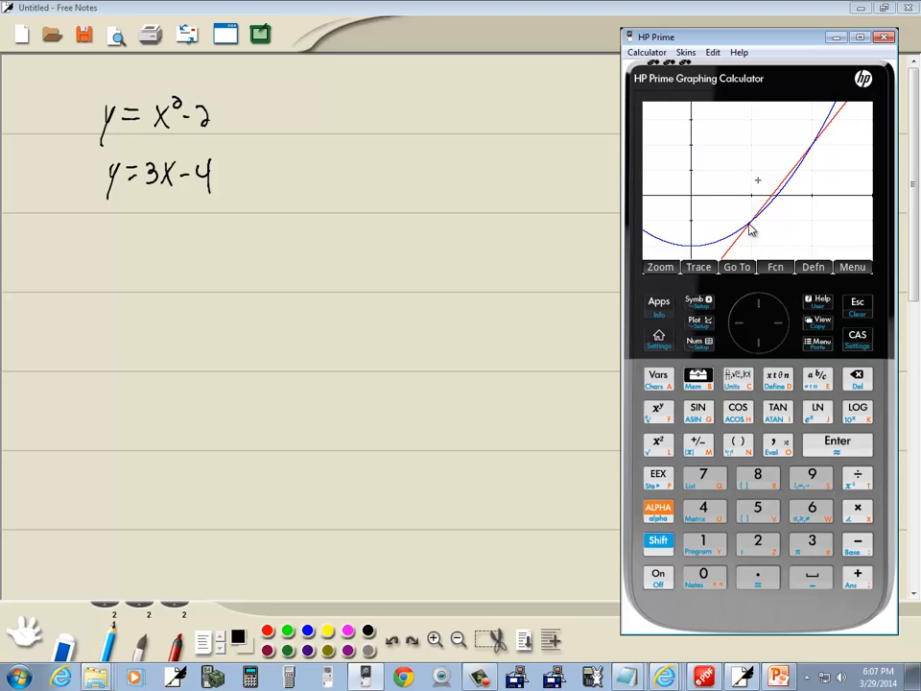
mouse_move(814, 150)
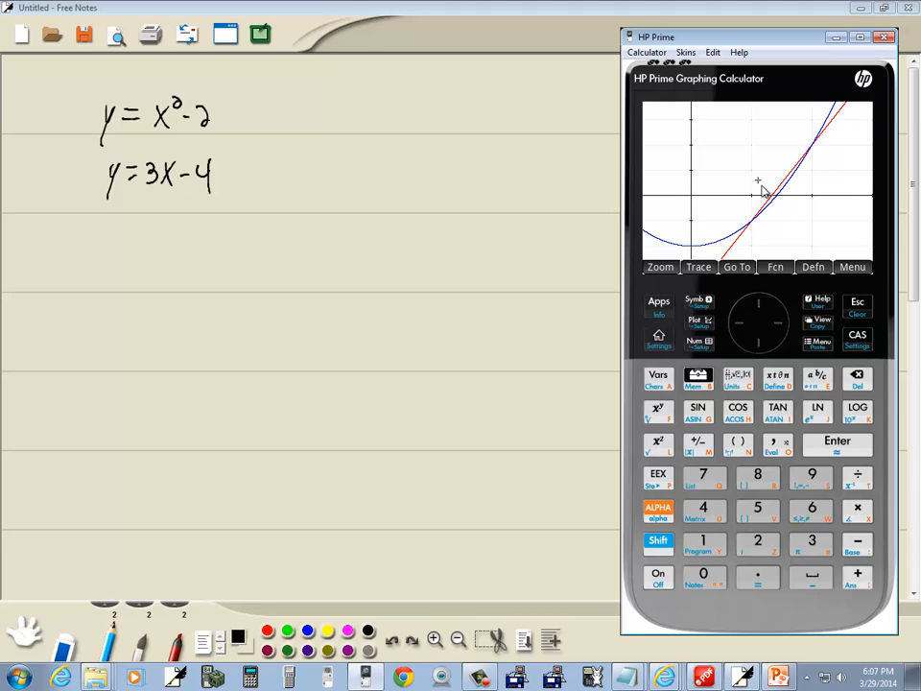
mouse_move(760, 188)
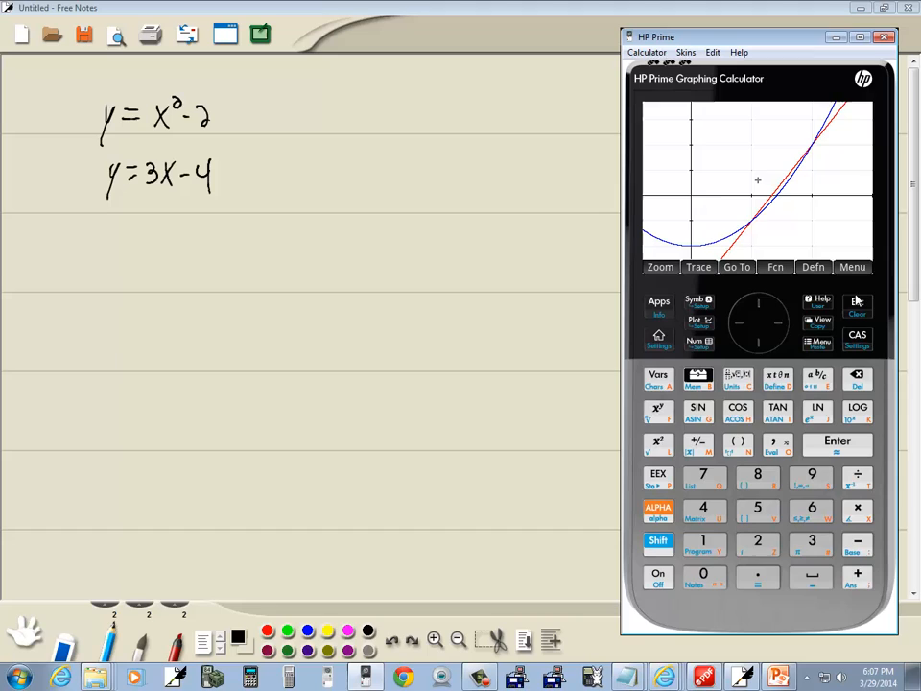
- Use Fcn > Intersection of F1 with F2 to get (1, −1), then dismiss the result
click(775, 266)
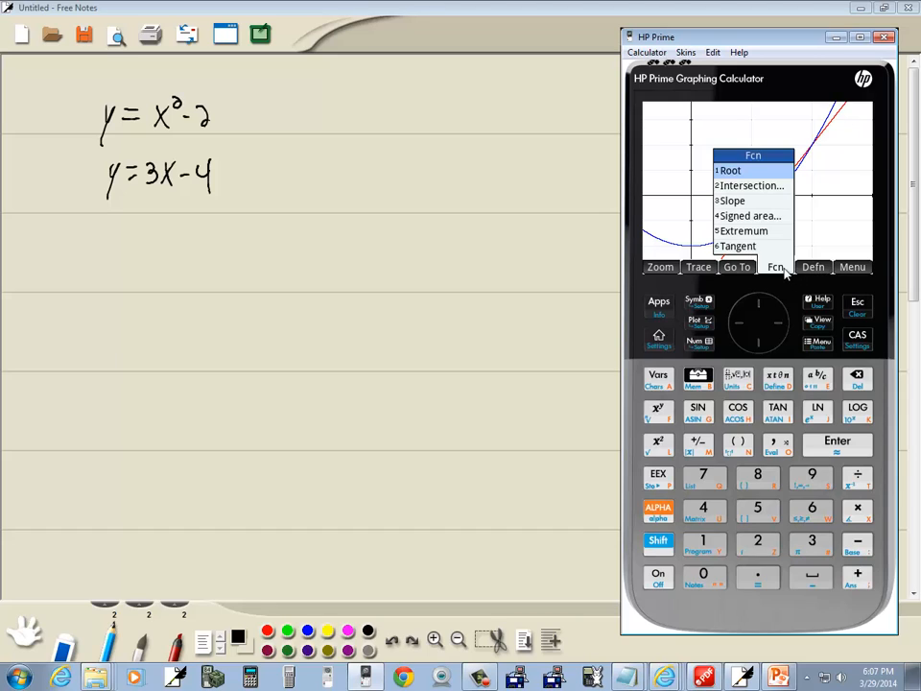
click(752, 185)
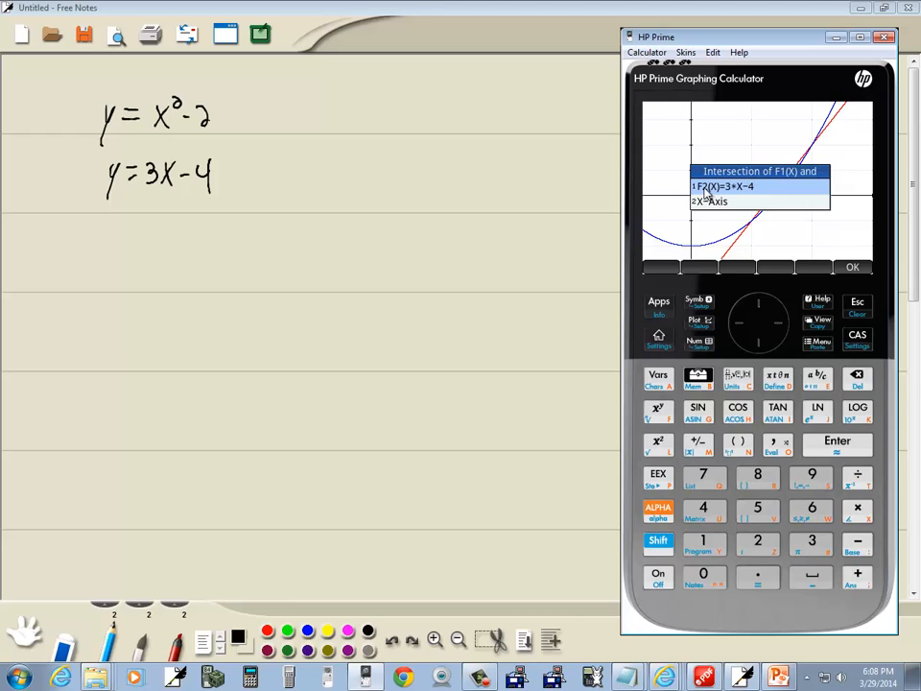
click(758, 186)
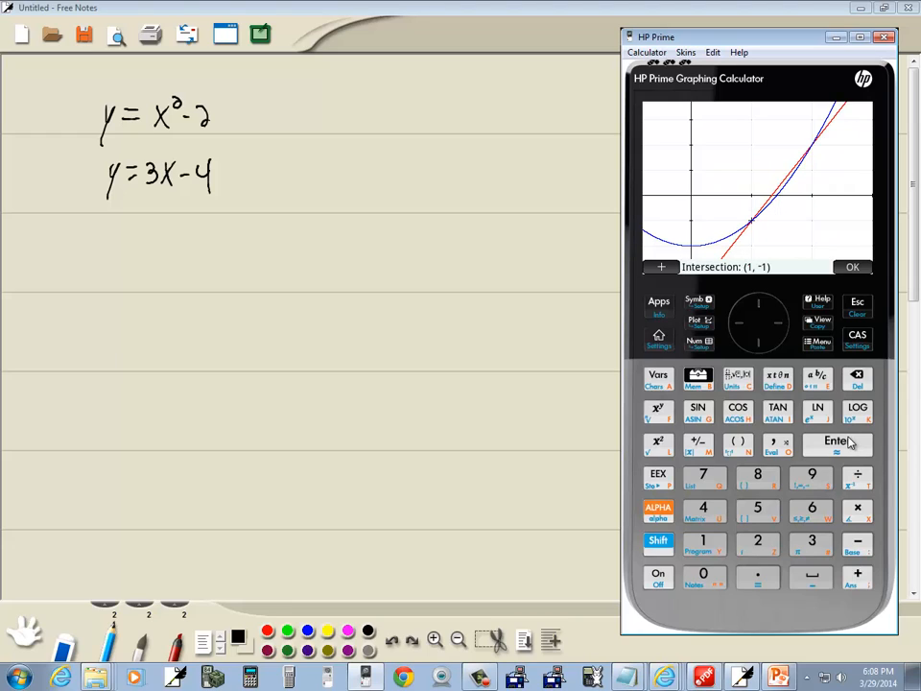
mouse_move(777, 349)
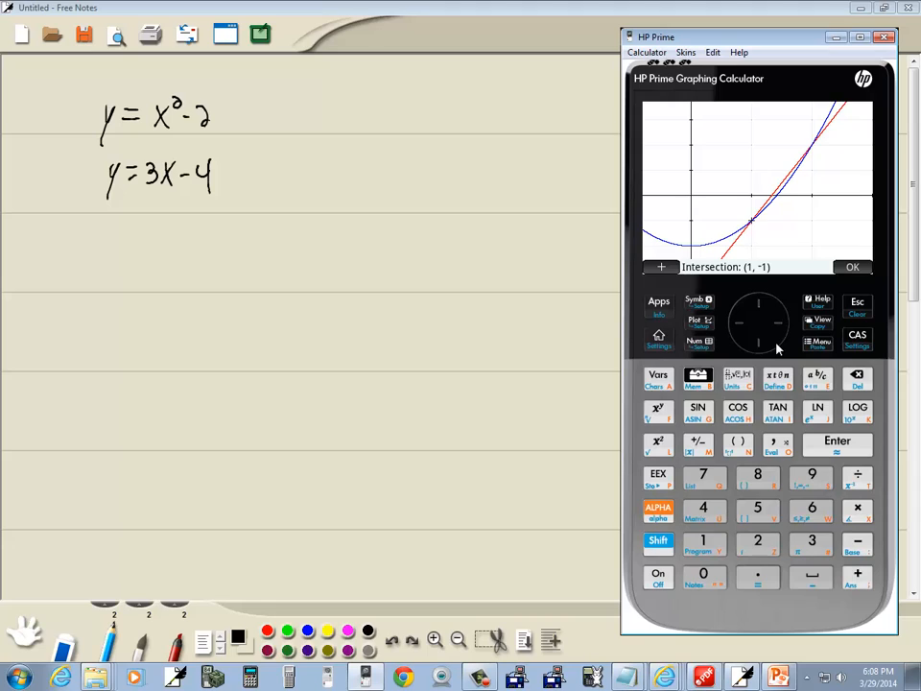
mouse_move(253, 361)
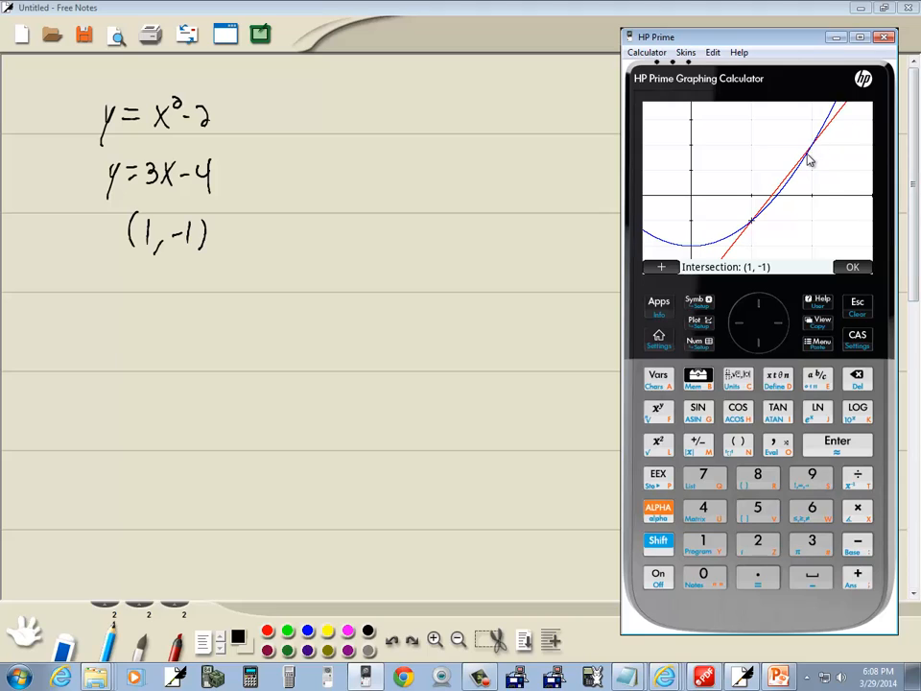
mouse_move(762, 291)
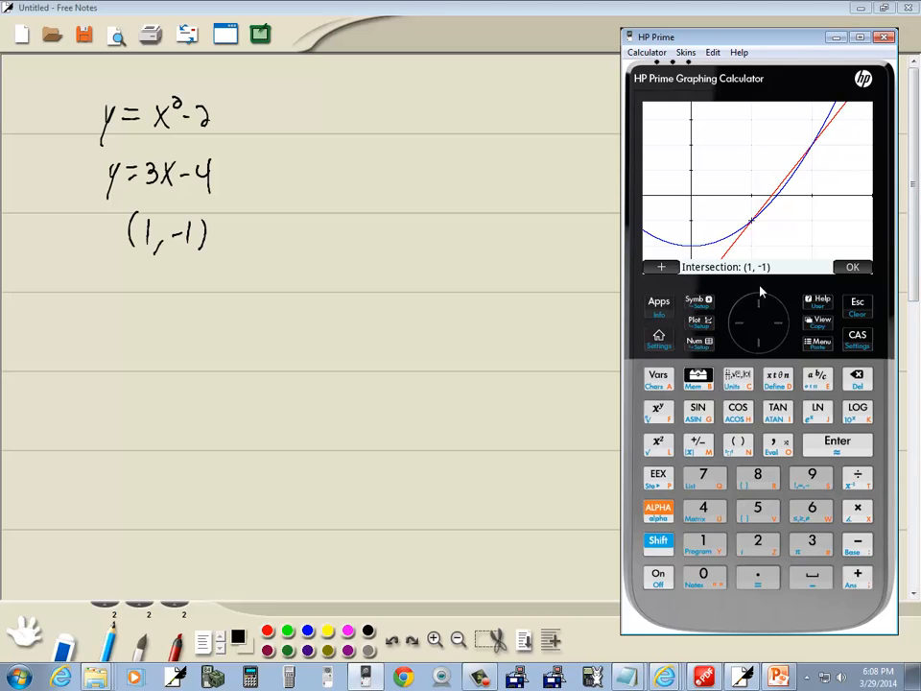
click(852, 267)
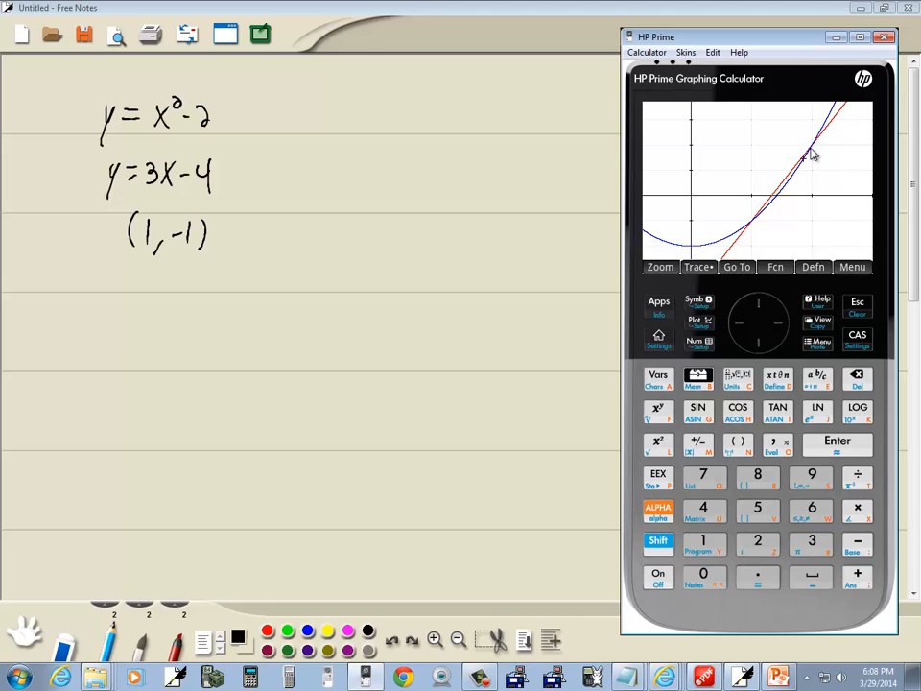
- Find the second intersection (2, 2) and handwrite it below (1, −1) in the notes
click(776, 266)
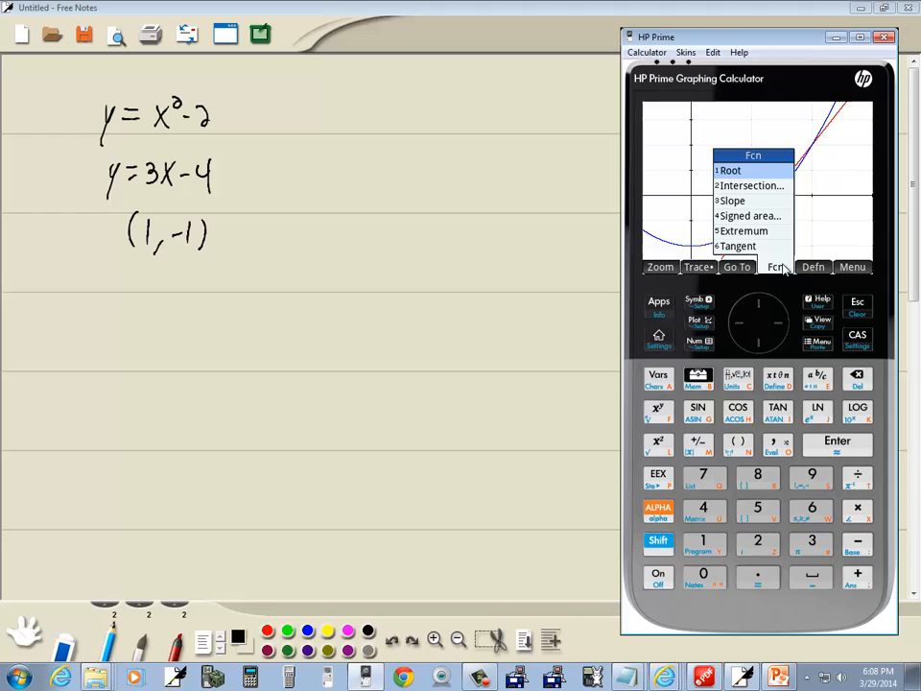
click(752, 184)
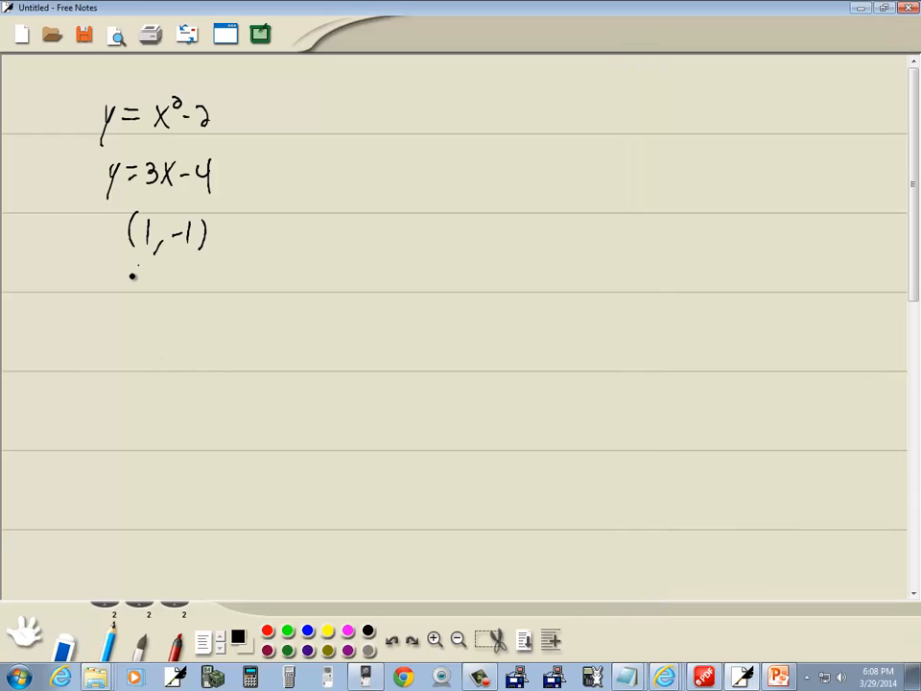
drag(131, 278, 207, 284)
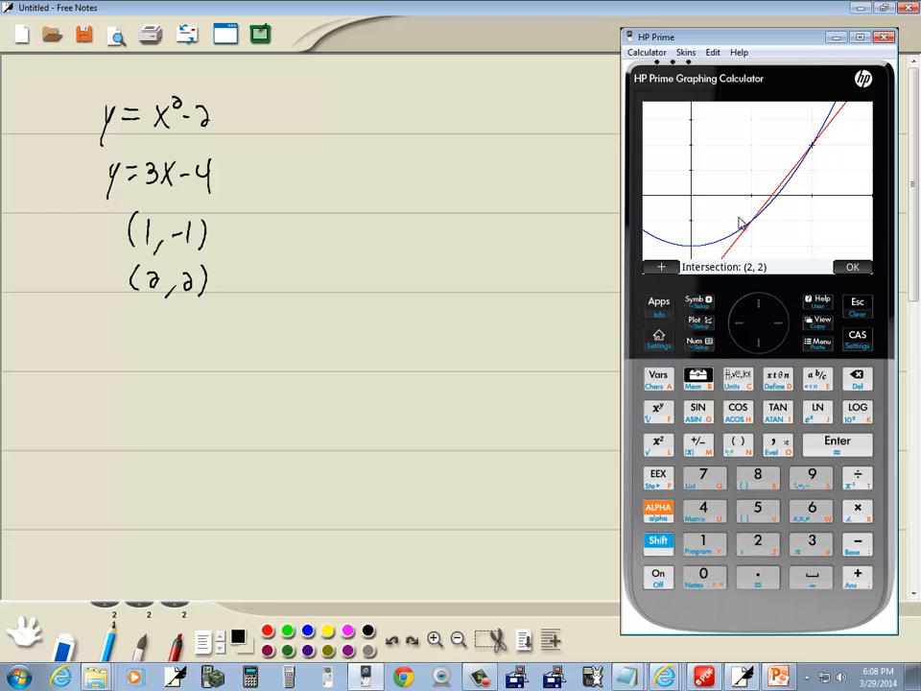
mouse_move(806, 161)
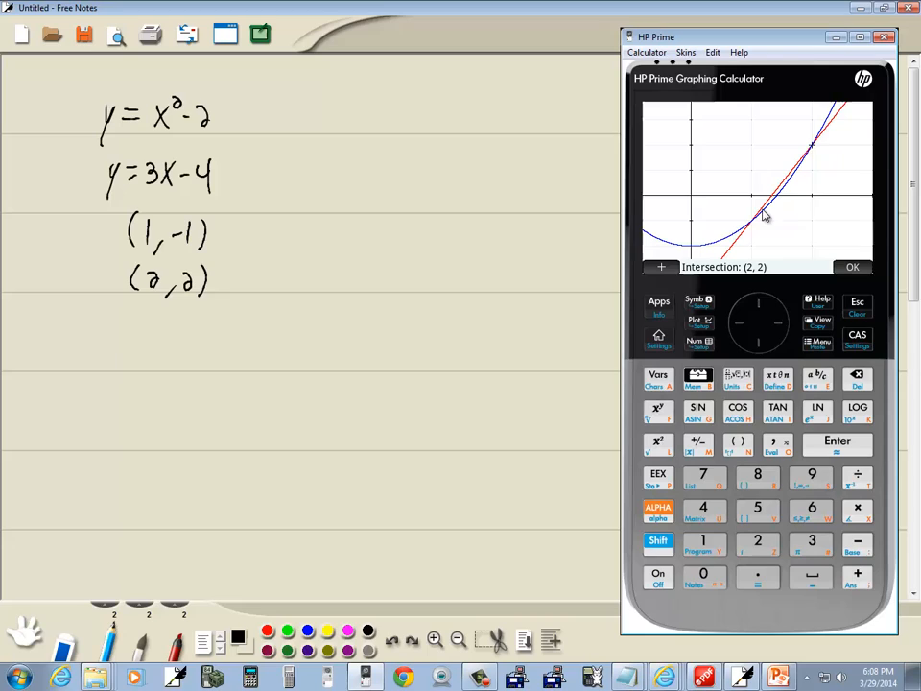
mouse_move(816, 113)
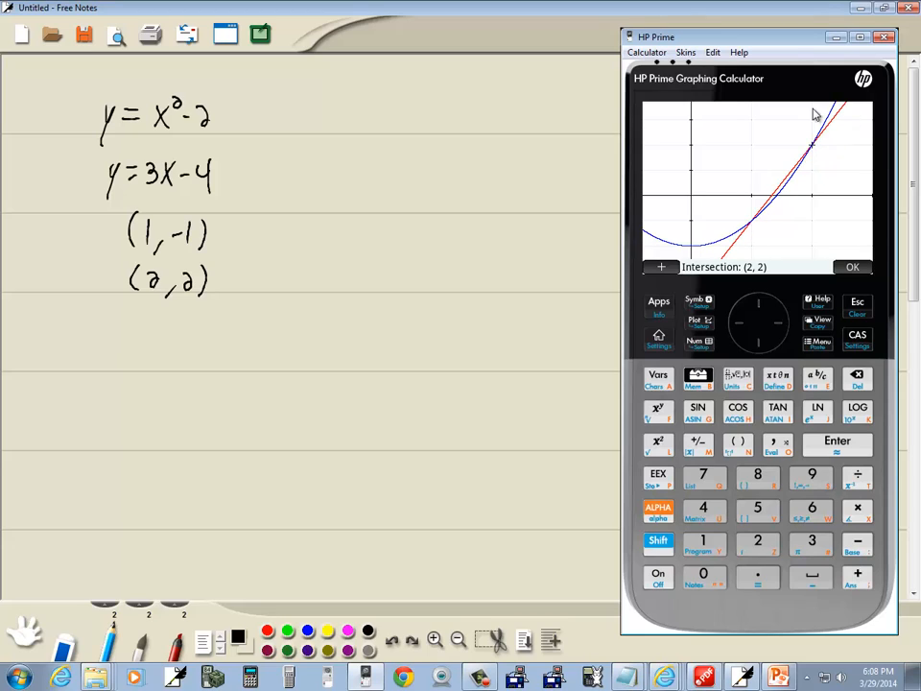
mouse_move(867, 169)
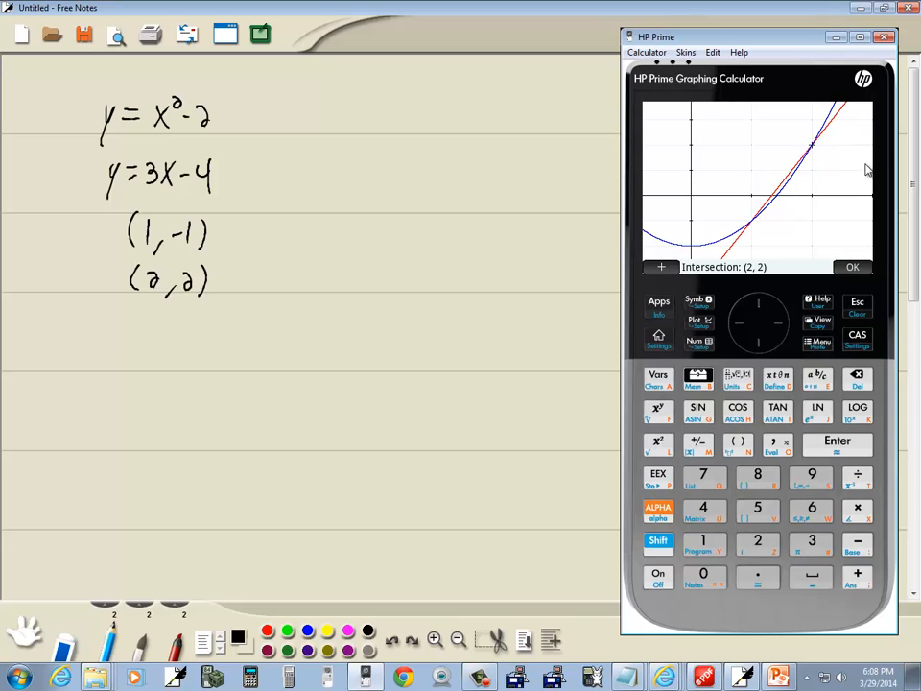
mouse_move(867, 163)
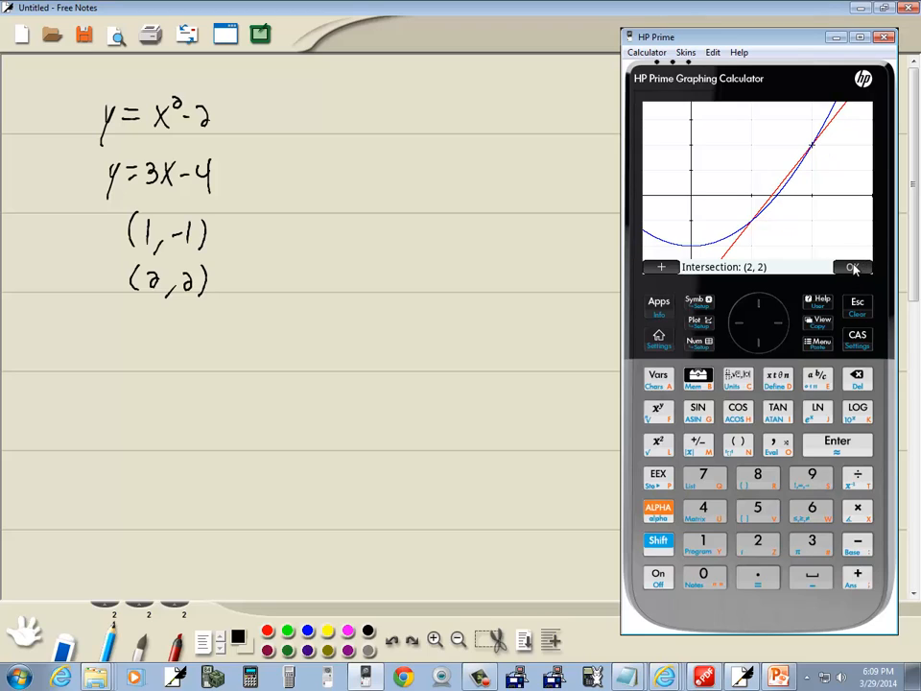
- Dismiss the (2, 2) result, reset the zoom, and set the emulator aside
click(852, 267)
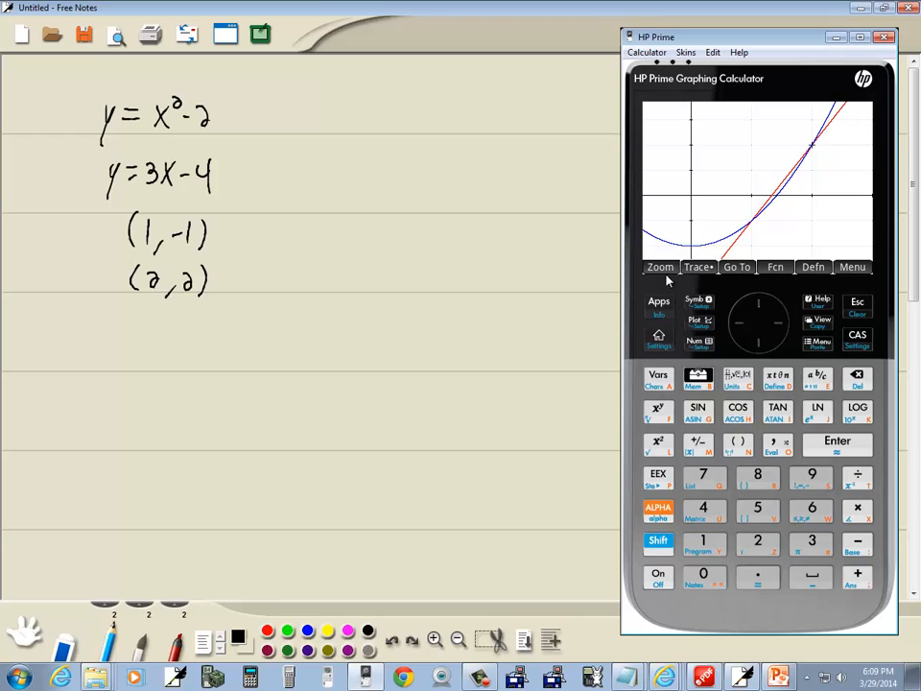
click(660, 267)
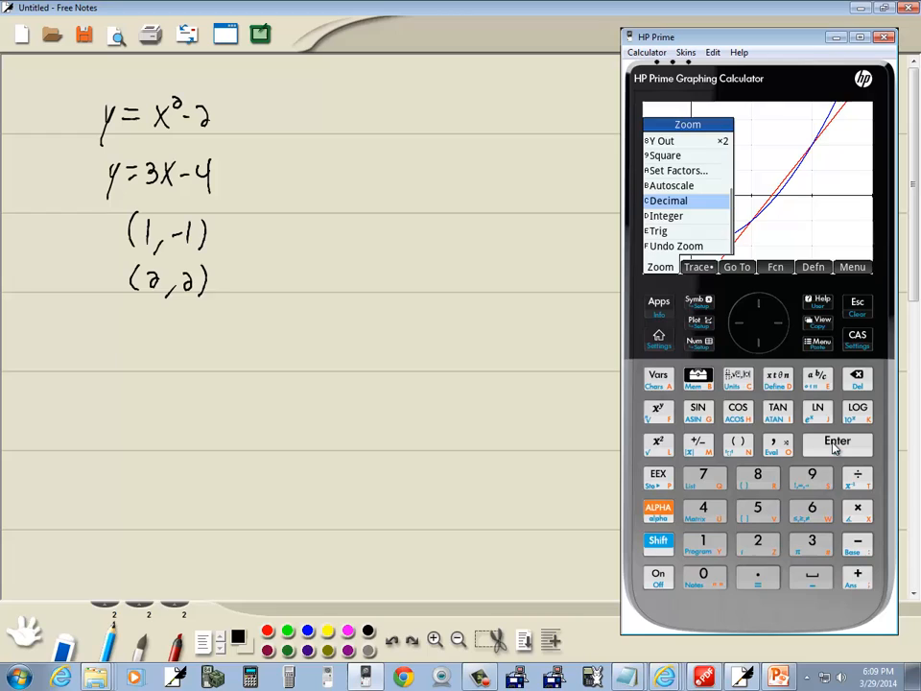
click(668, 199)
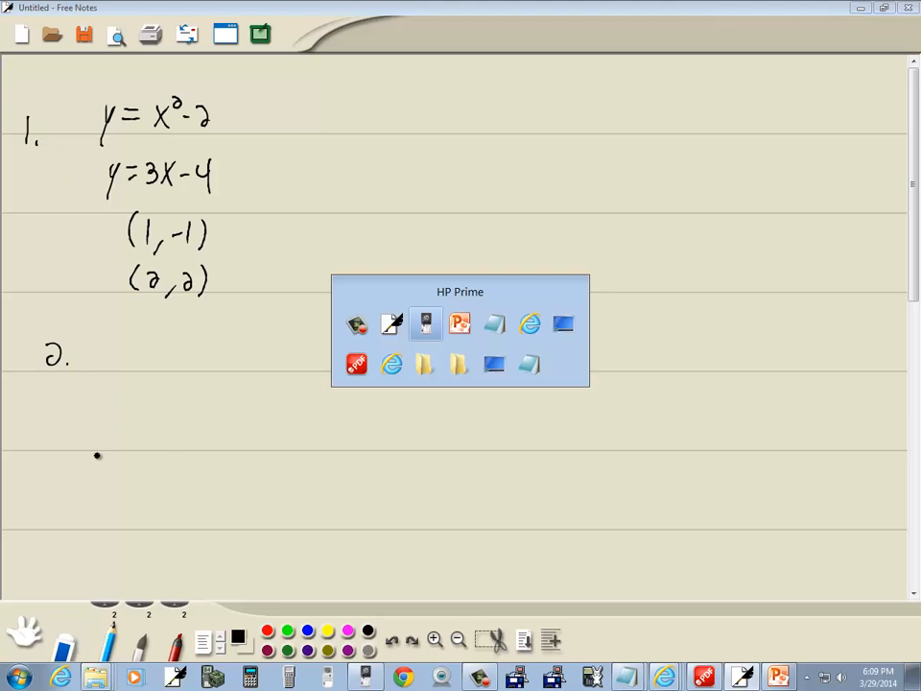
- Handwrite problem 2's system y = x² − 2 and y = −x² + 4 in the notes
click(459, 322)
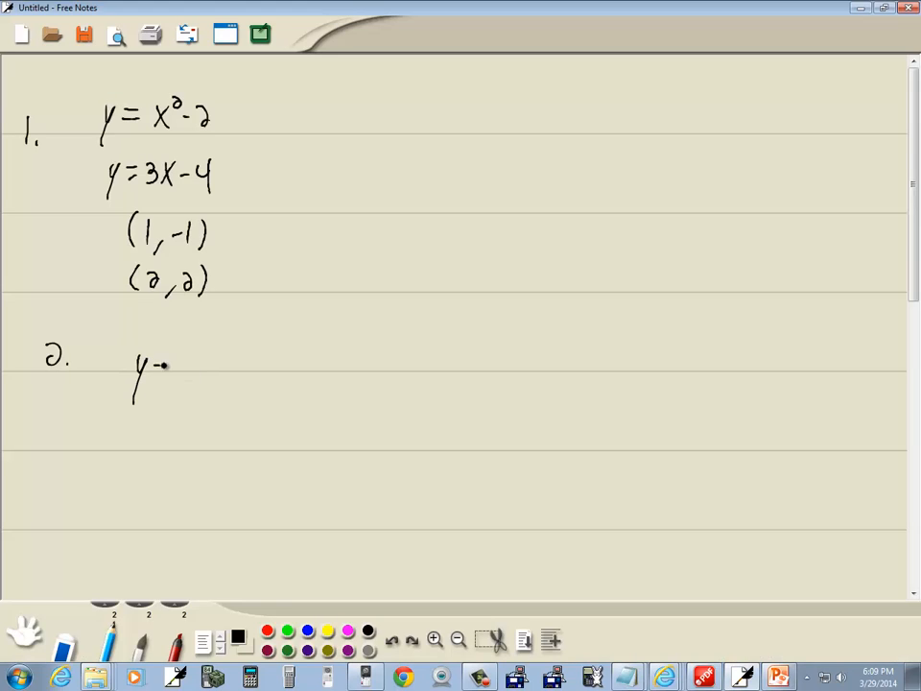
drag(157, 373, 227, 372)
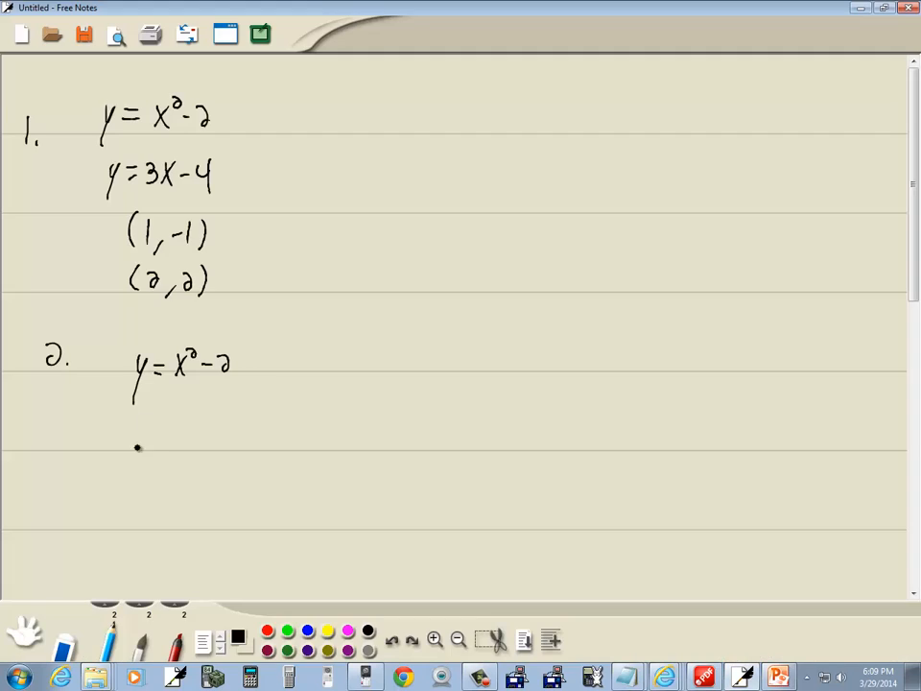
drag(135, 426, 207, 422)
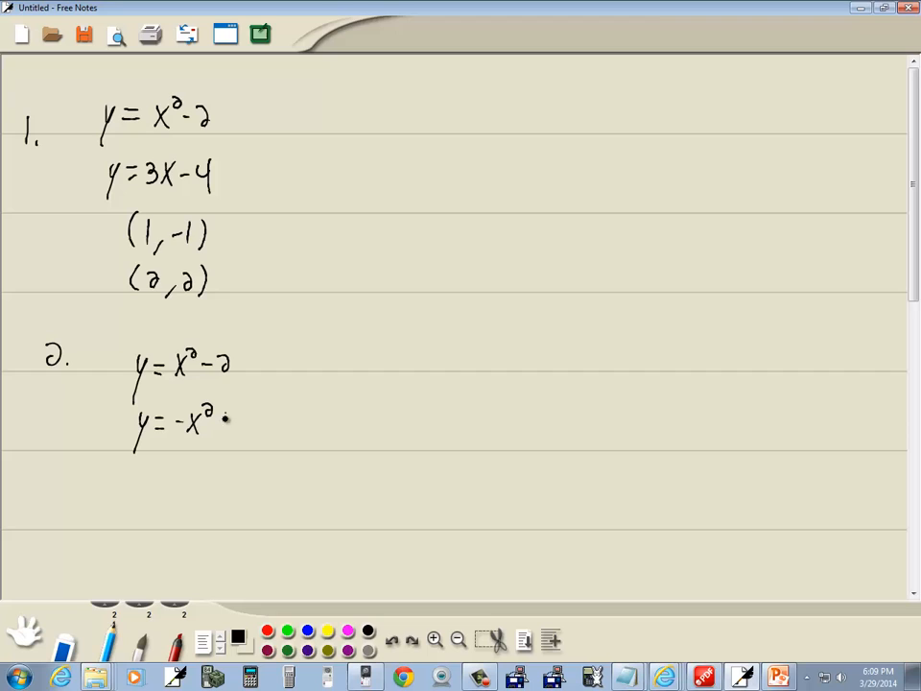
drag(221, 427, 252, 422)
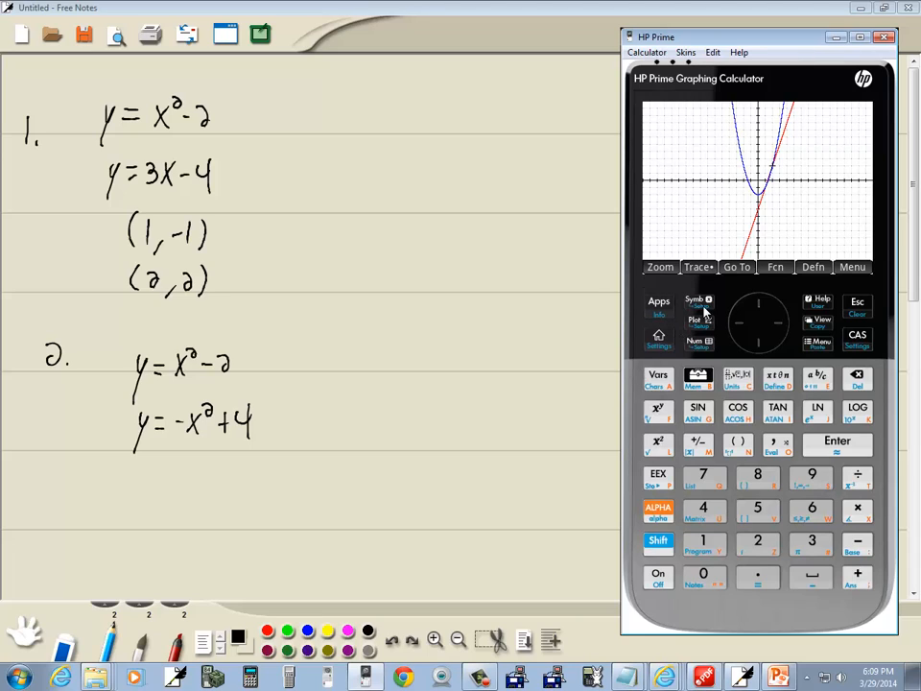
- Redefine F1 = X² − 2 and F2 = −X² + 4 in Symb view and plot both parabolas
click(695, 299)
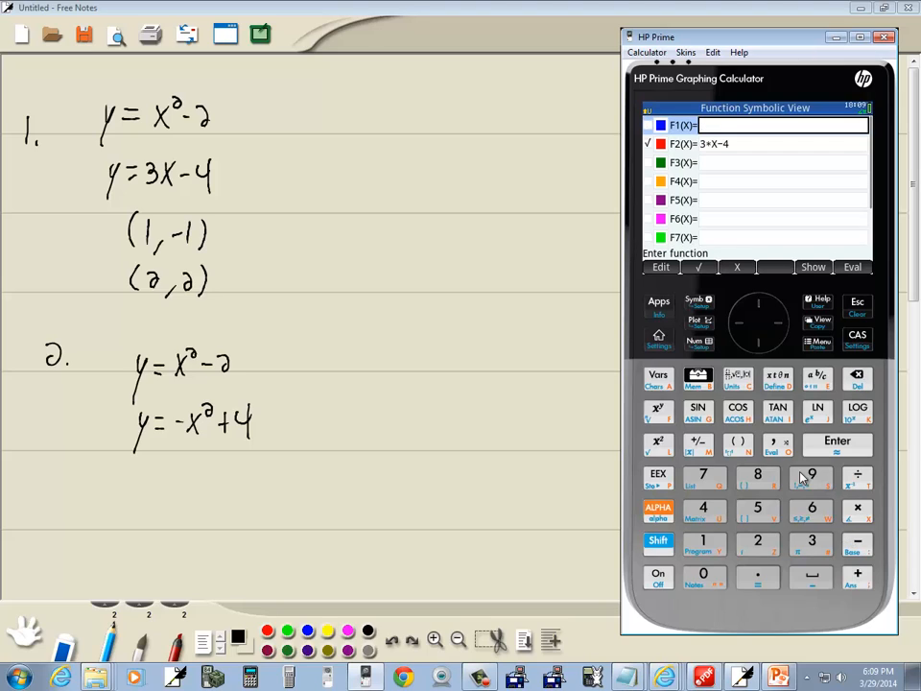
click(246, 177)
text(X²-2)
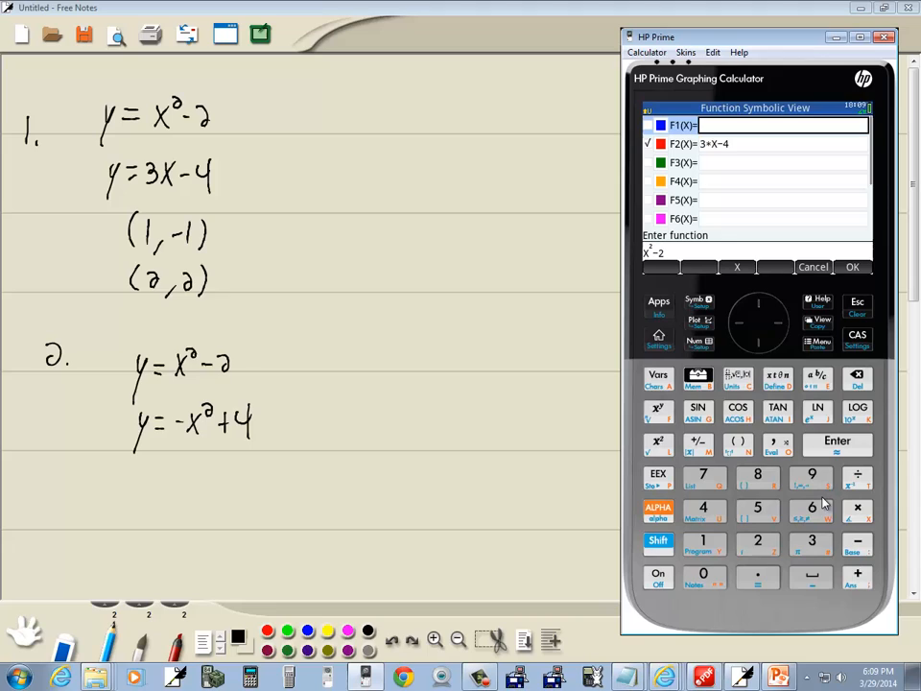
click(852, 267)
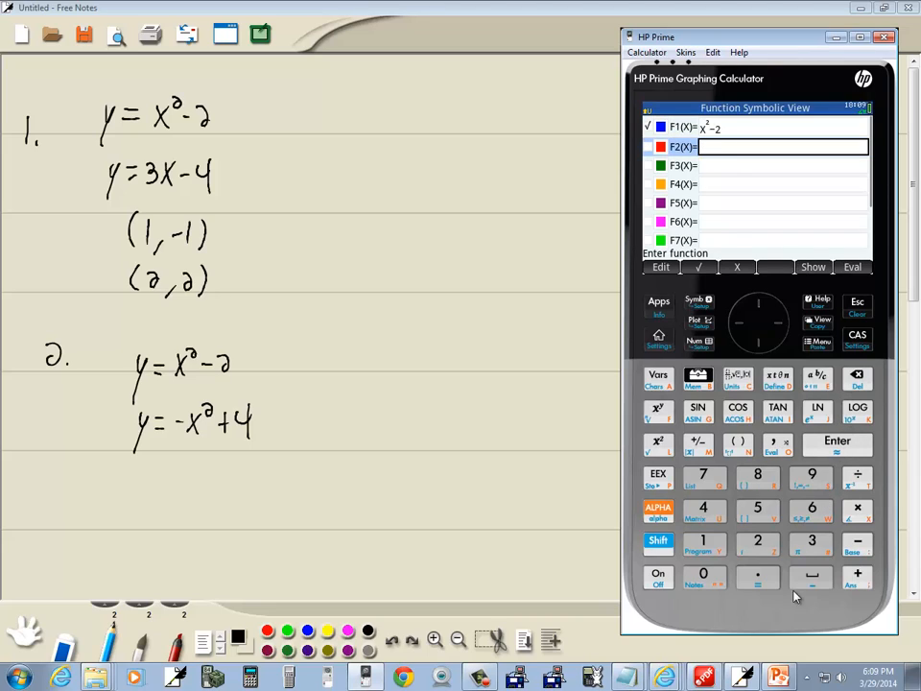
click(783, 146)
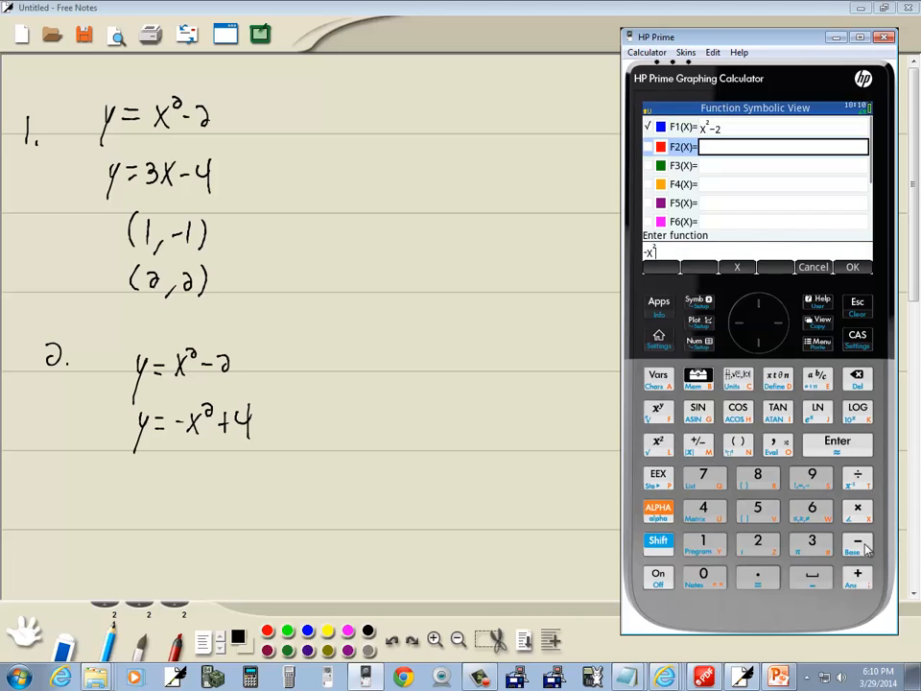
click(702, 508)
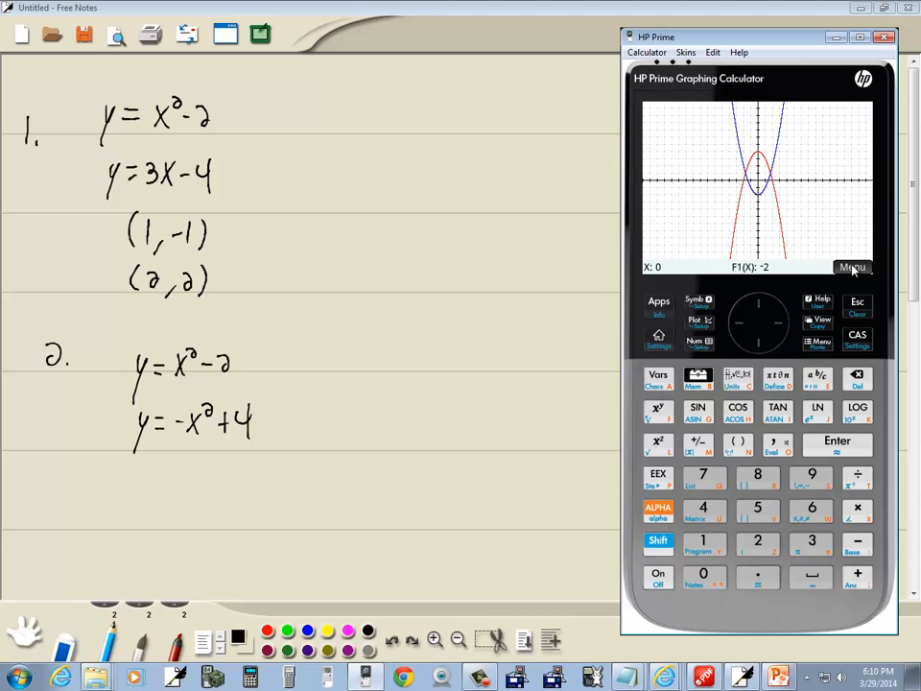
- Find the parabolas' intersection (1.73, 1), note it under problem 2, and return home
click(775, 267)
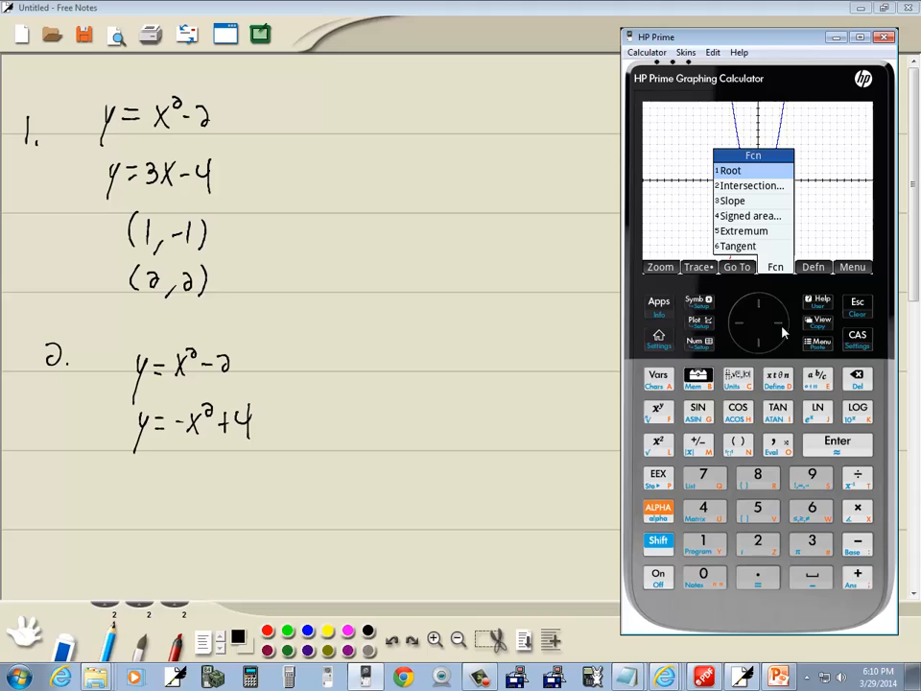
mouse_move(764, 547)
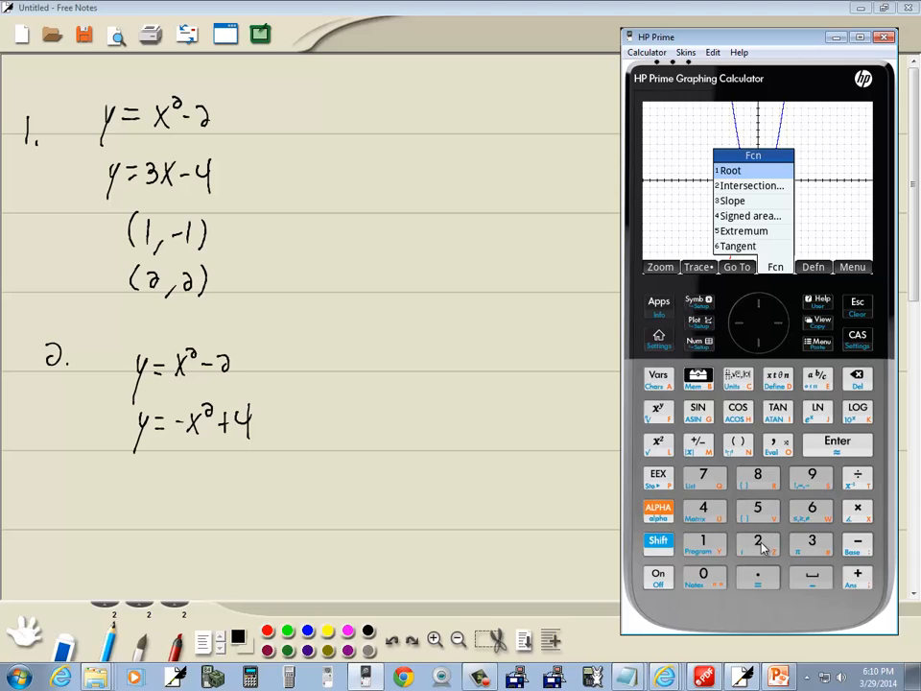
click(750, 184)
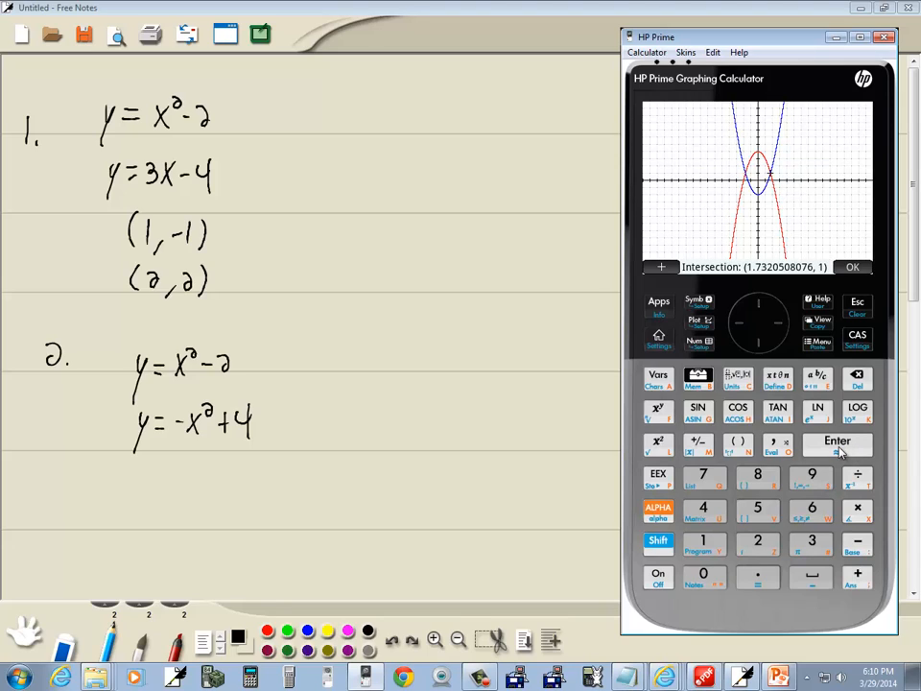
click(131, 484)
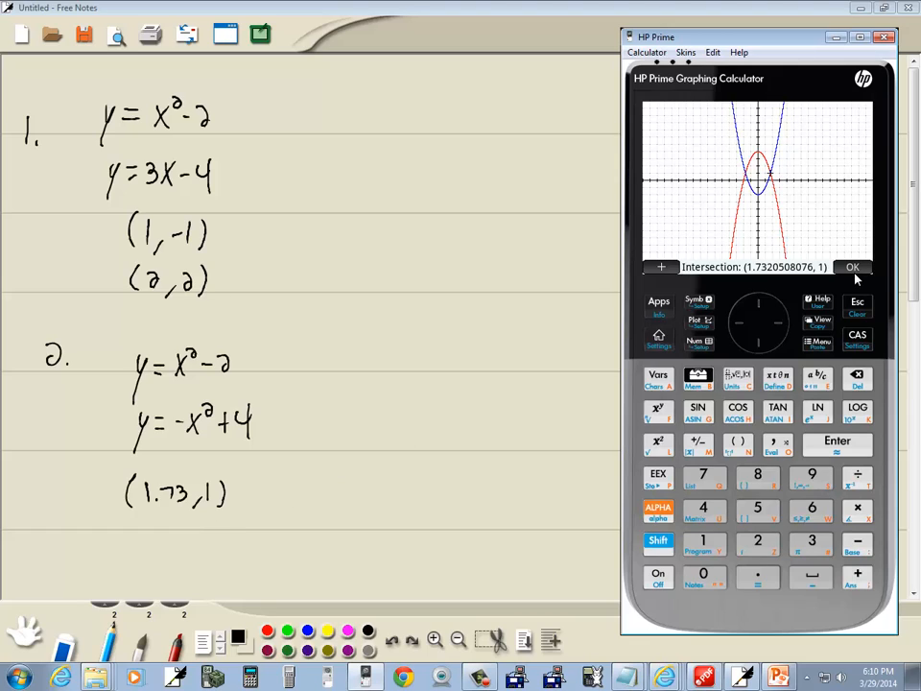
click(852, 266)
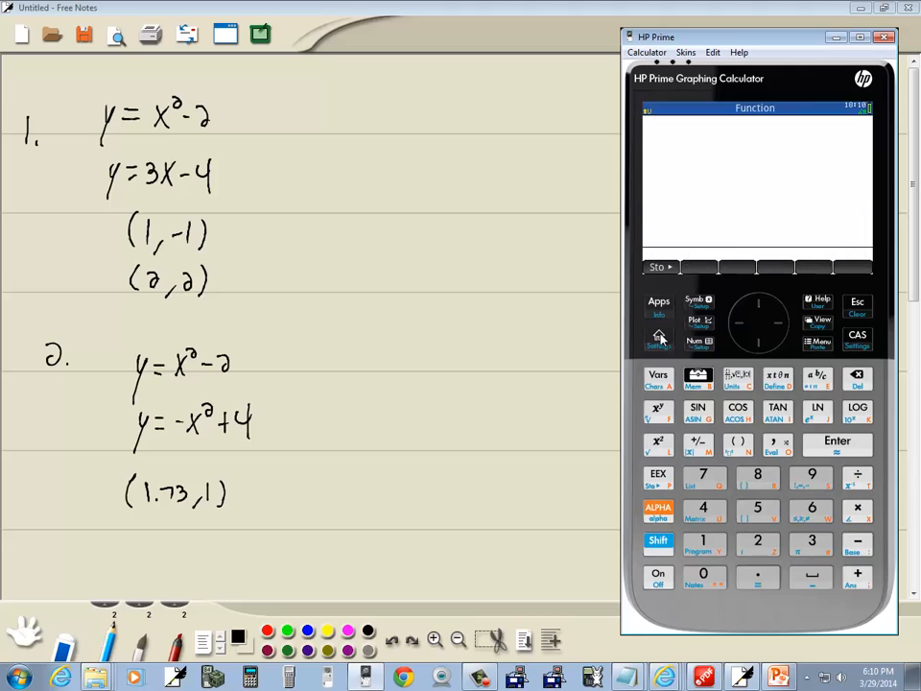
mouse_move(749, 407)
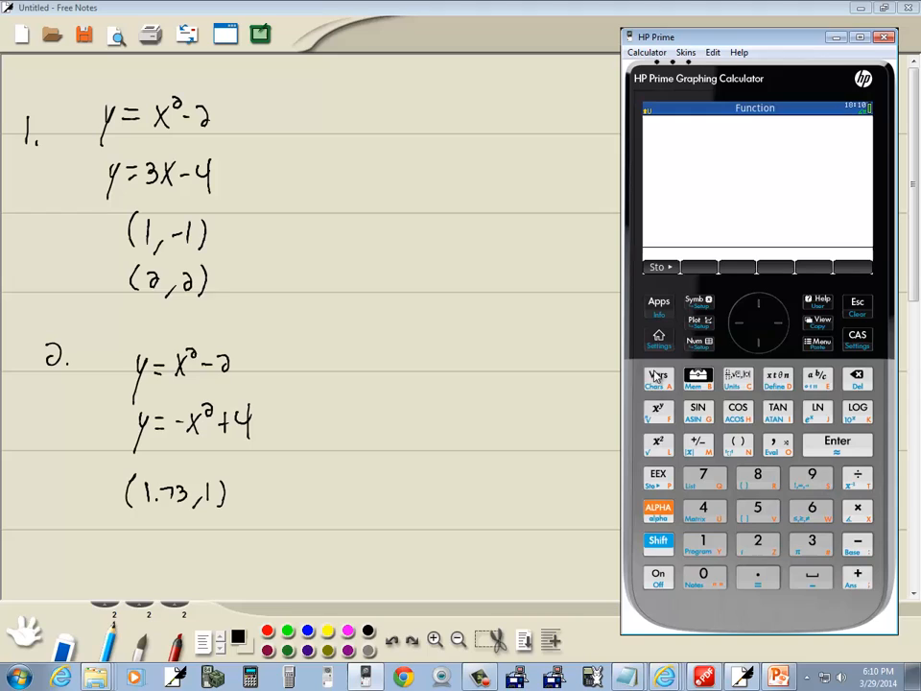
- Paste the stored Function Isect result via Vars, evaluating to x = 1.73205080757
click(658, 376)
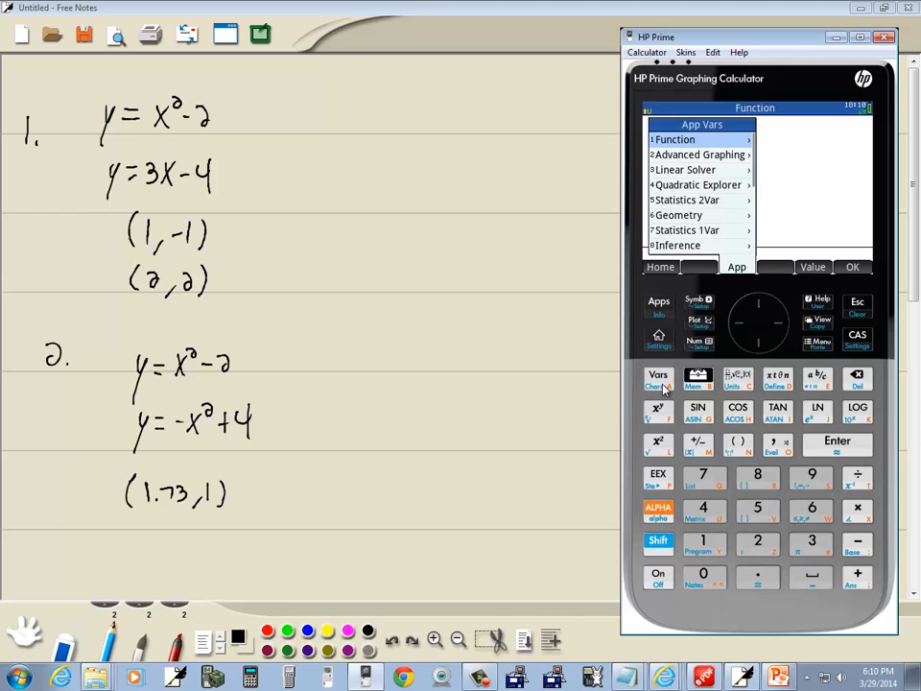
mouse_move(714, 545)
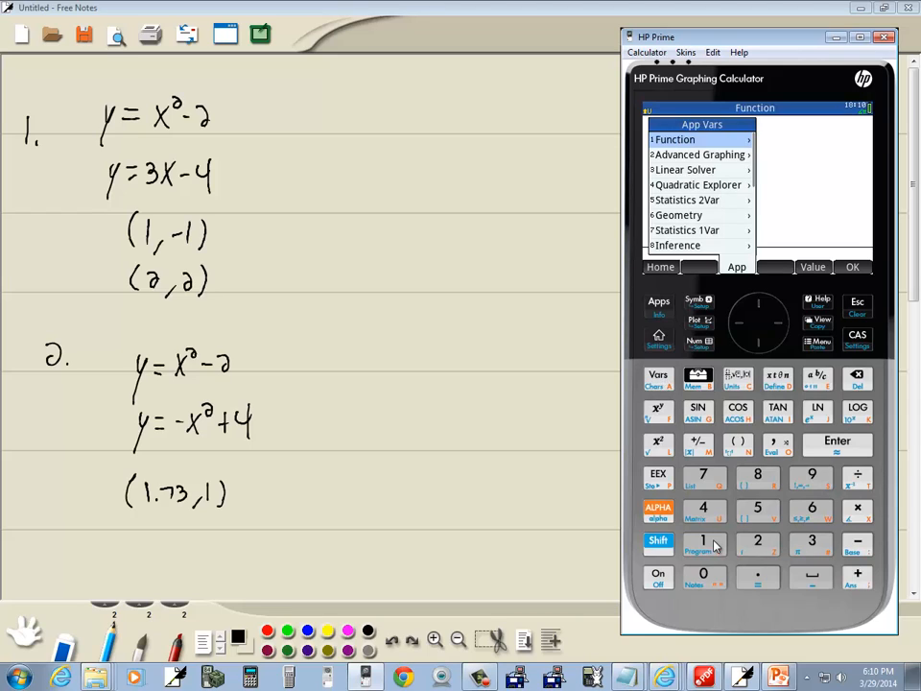
click(676, 138)
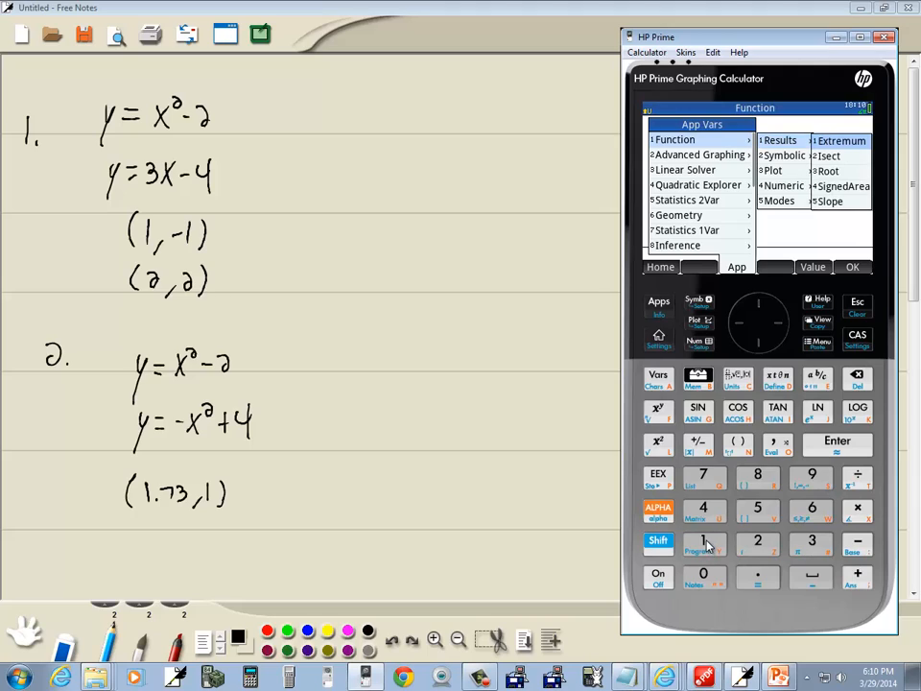
mouse_move(760, 545)
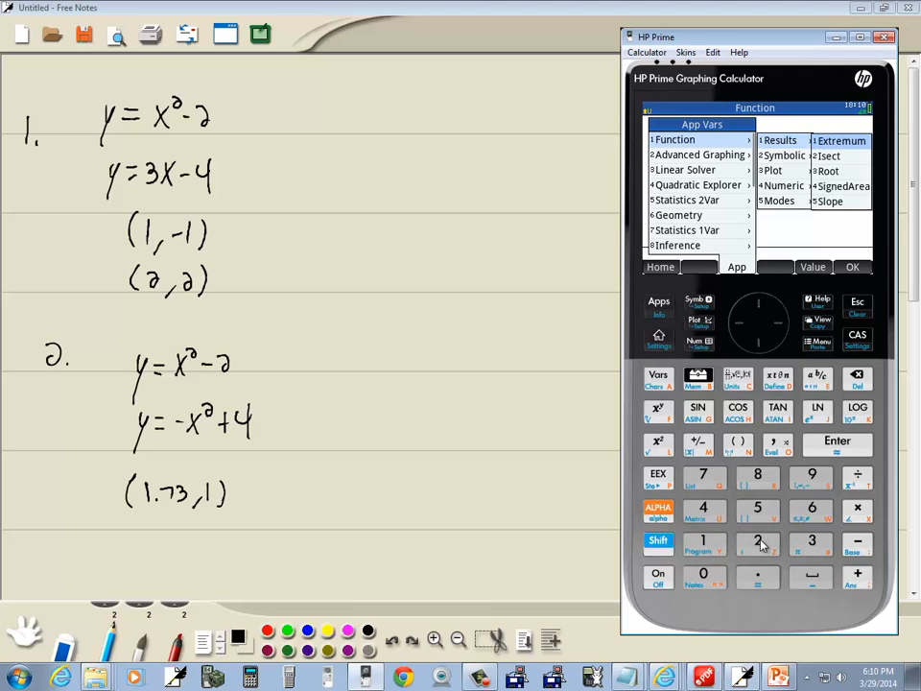
click(828, 156)
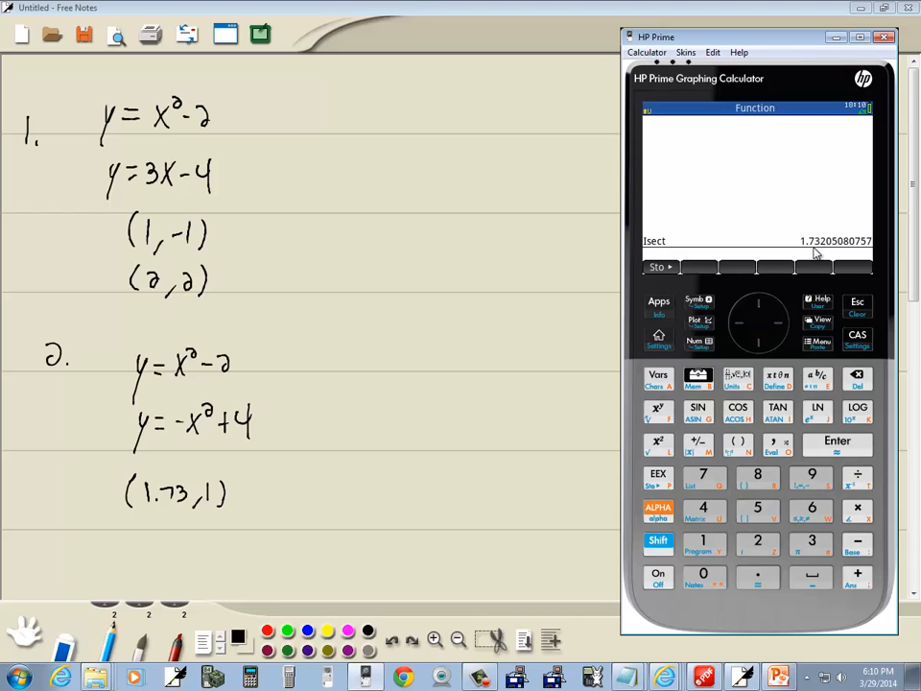
mouse_move(779, 483)
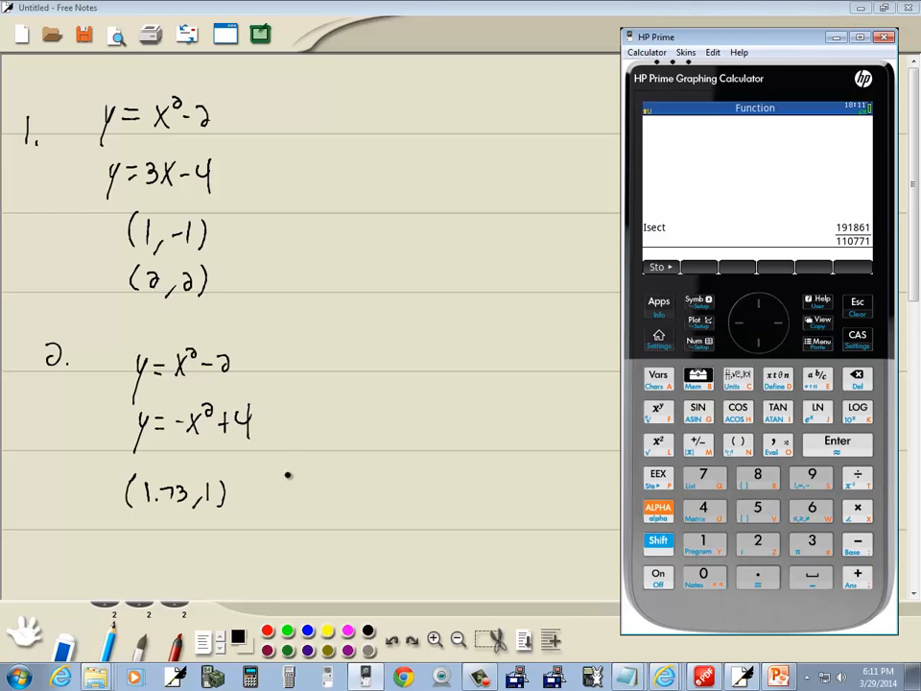
- Trace left on the plot and compute the second intersection of the parabolas near x = -1.73
click(695, 323)
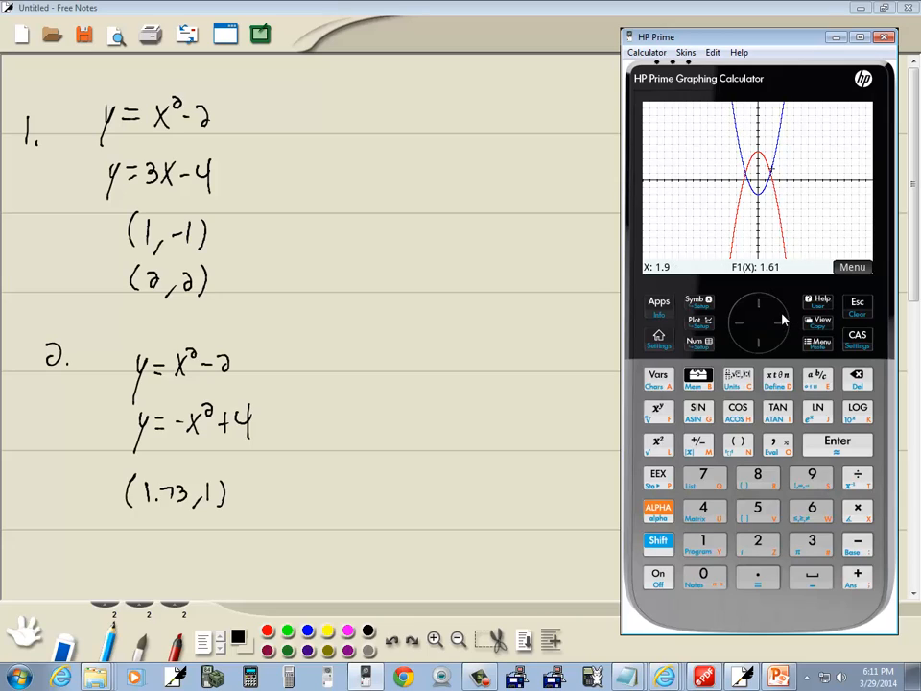
mouse_move(741, 323)
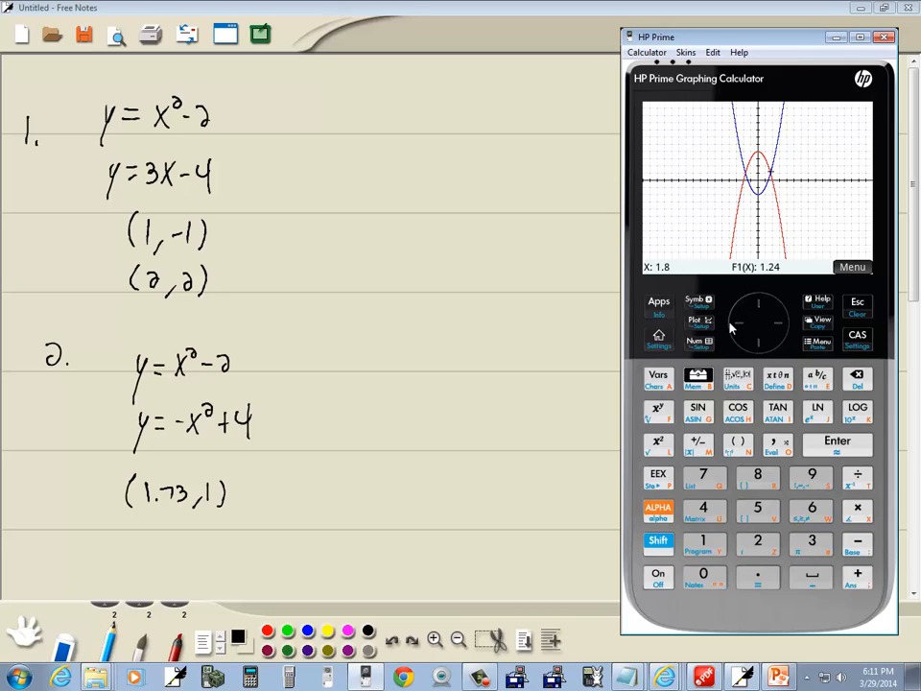
click(737, 322)
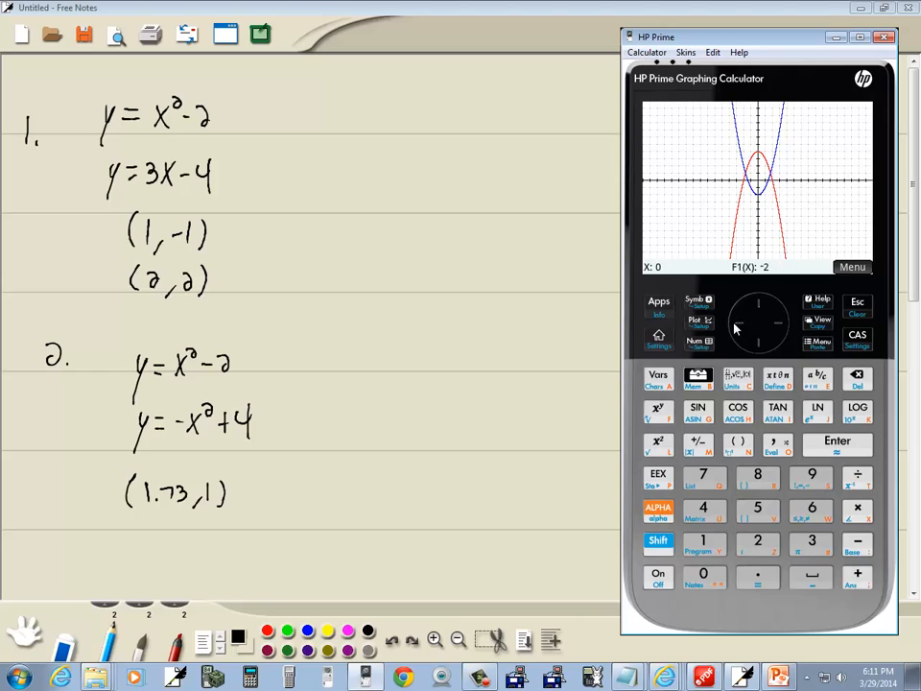
click(739, 322)
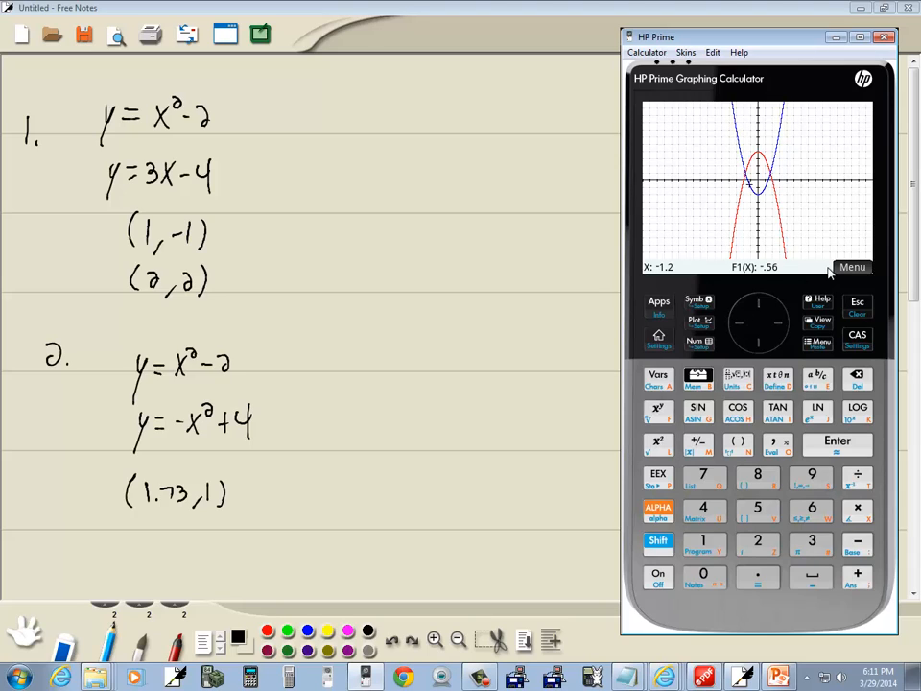
click(776, 266)
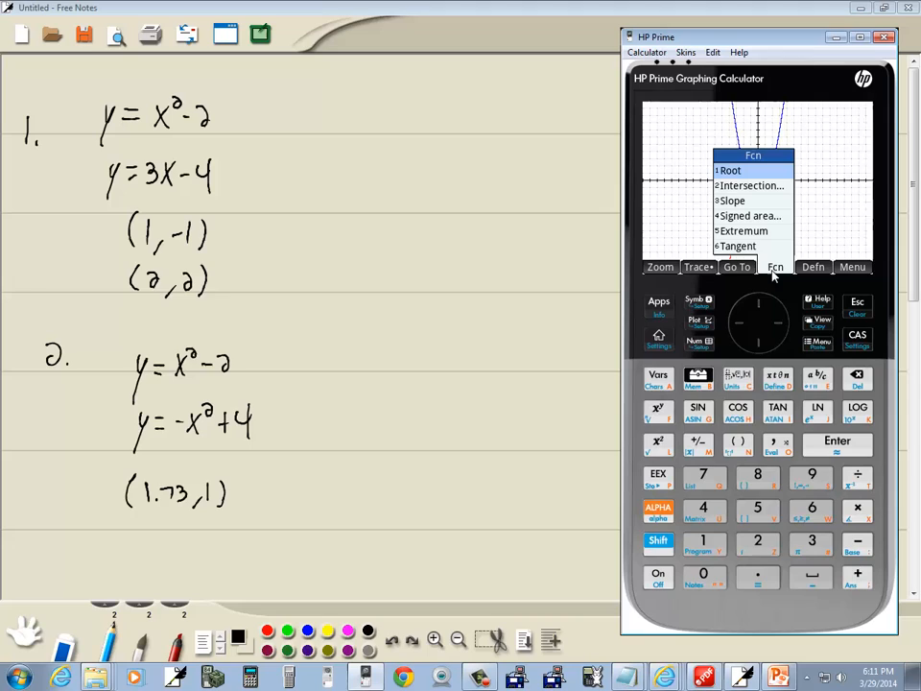
click(748, 185)
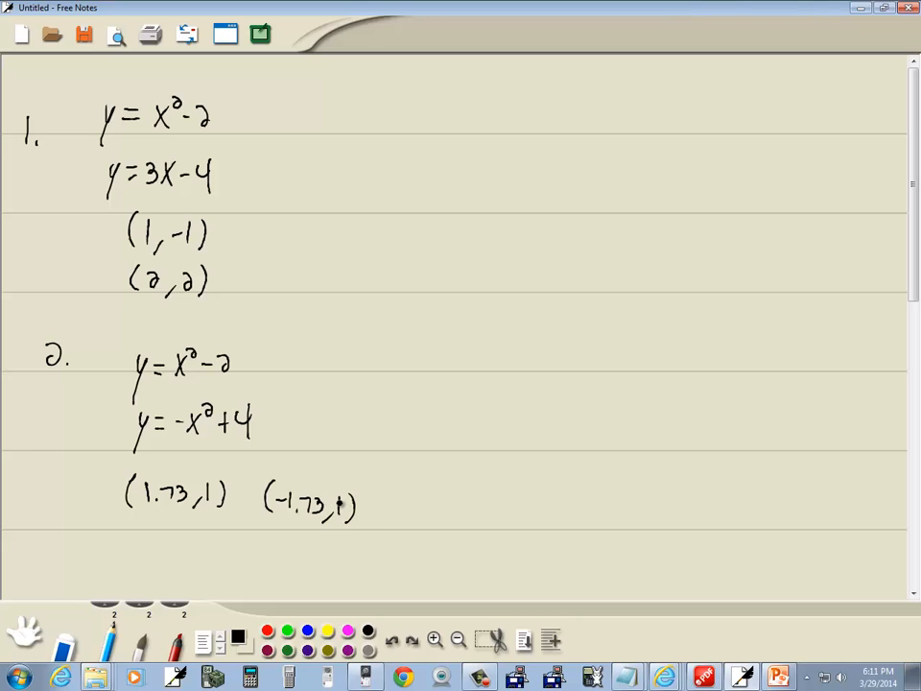
- Write the point (-1.73, 1) and recopy y = x² - 2, y = -x² + 4 at top right
drag(131, 526, 362, 526)
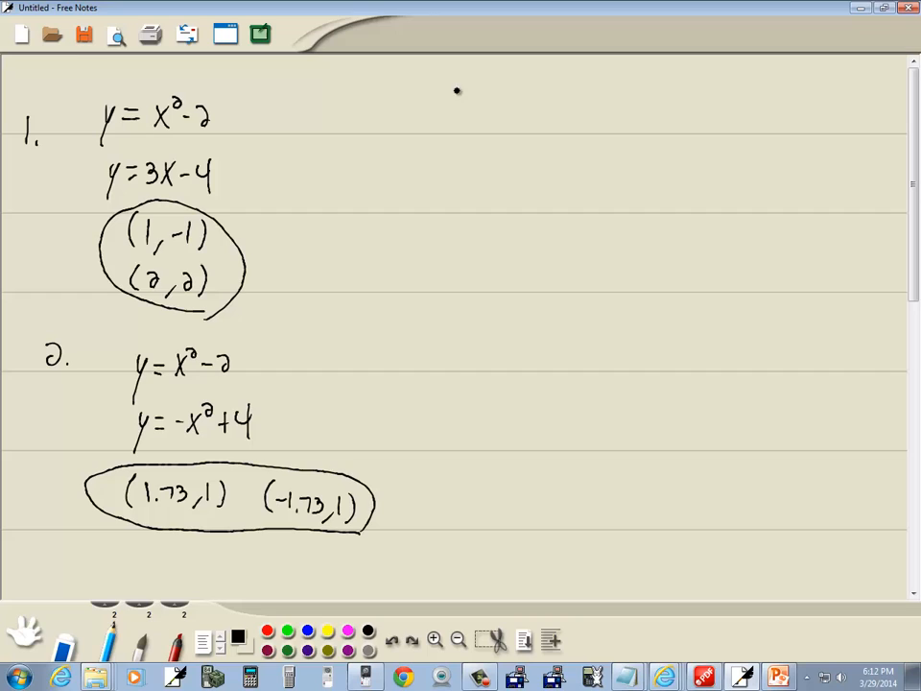
drag(437, 115, 432, 153)
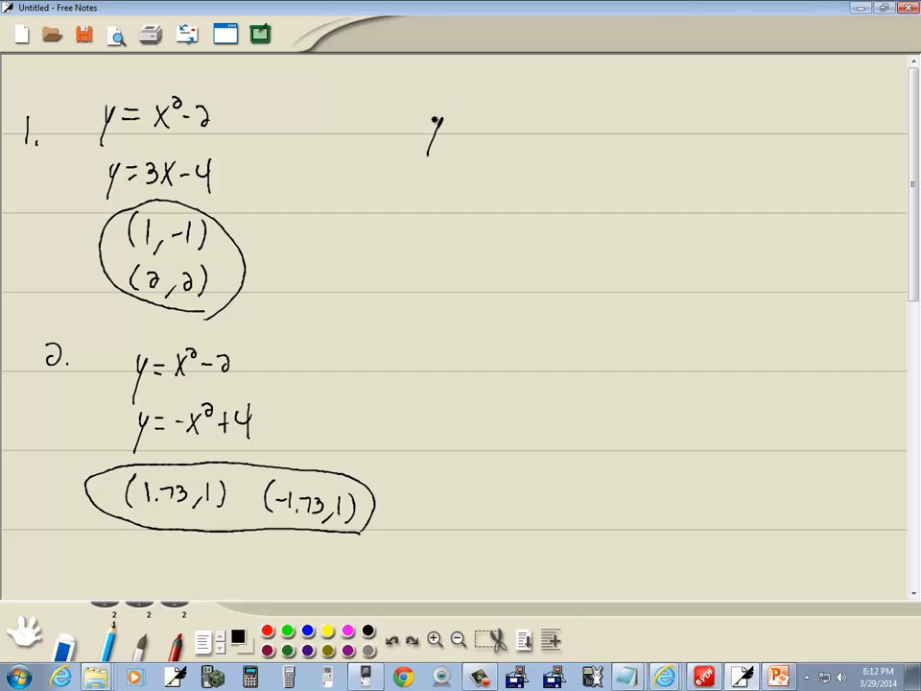
drag(426, 130, 514, 115)
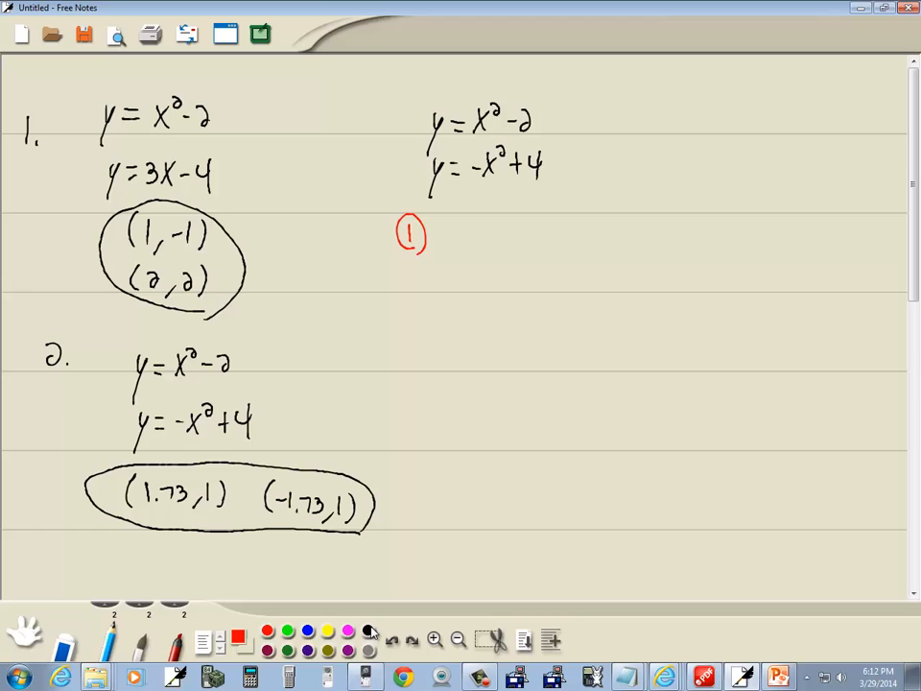
- Write y = x² - 2 beside step 1 and set x² - 2 = -x² + 4 in a new ink colour
click(238, 629)
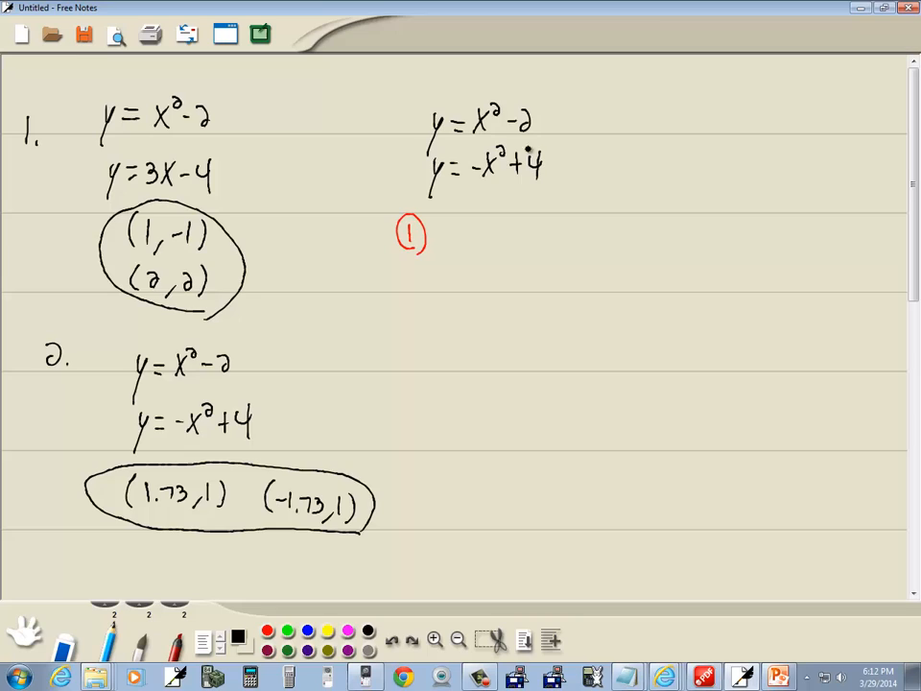
drag(478, 238, 459, 267)
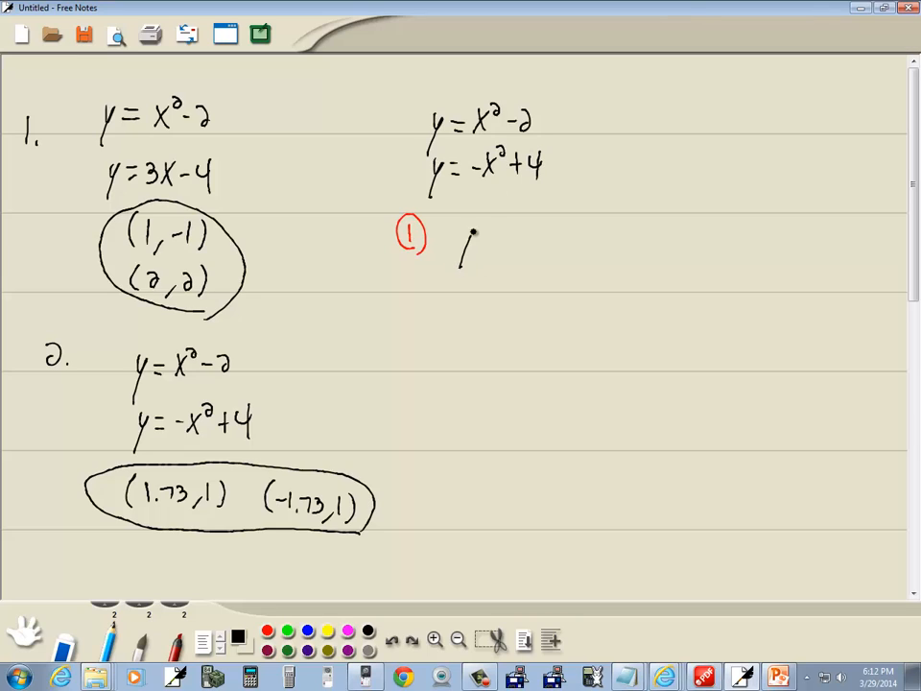
drag(460, 246, 527, 240)
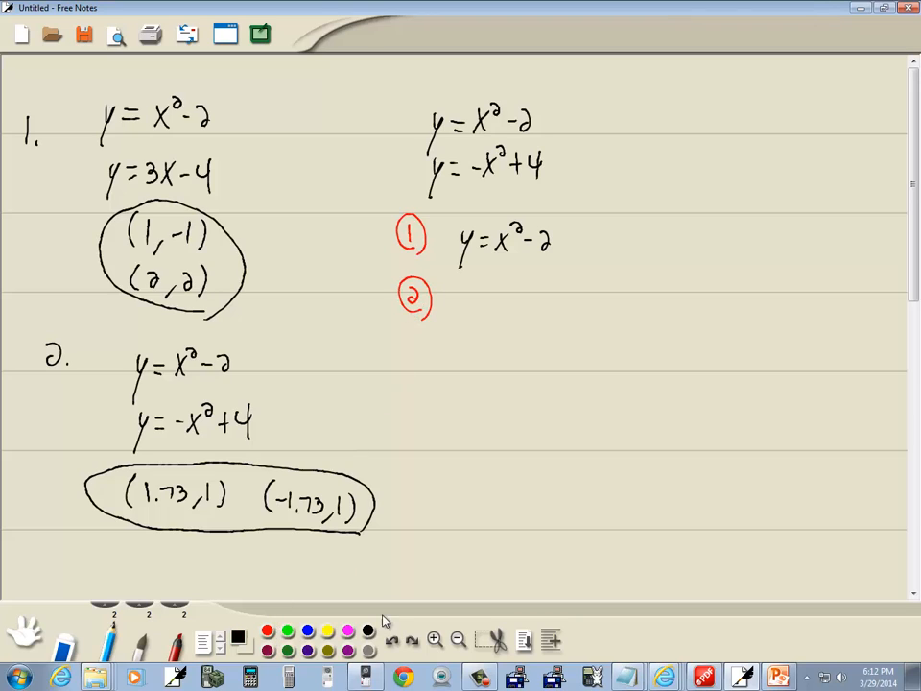
click(470, 330)
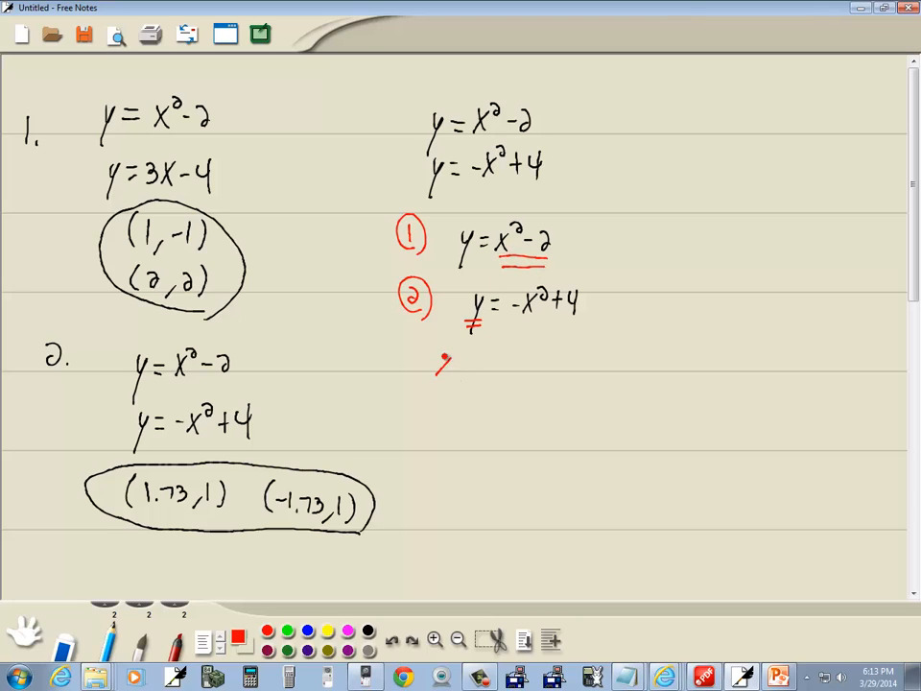
drag(438, 360, 495, 374)
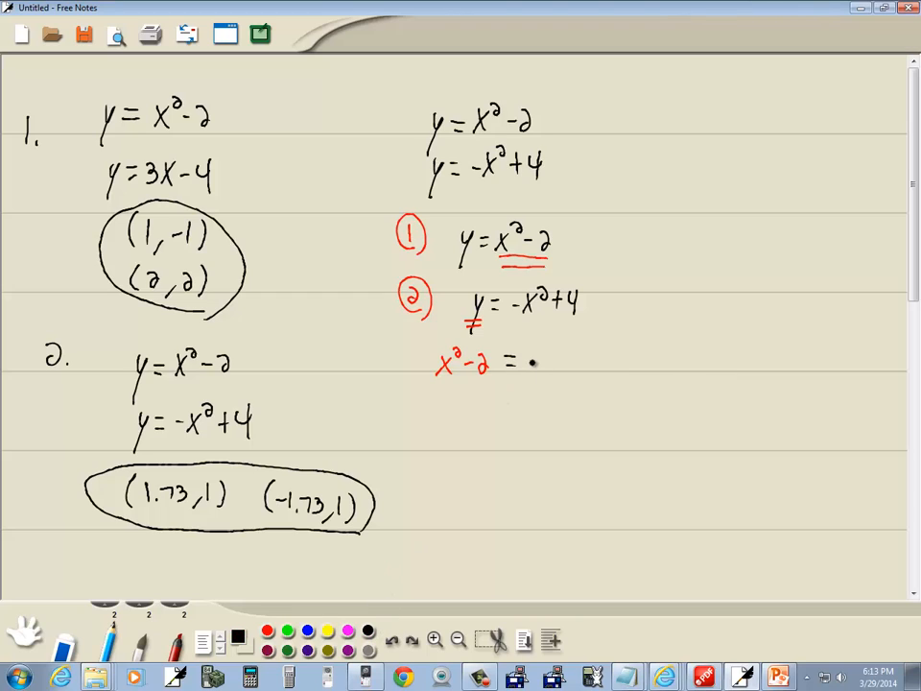
drag(522, 361, 599, 360)
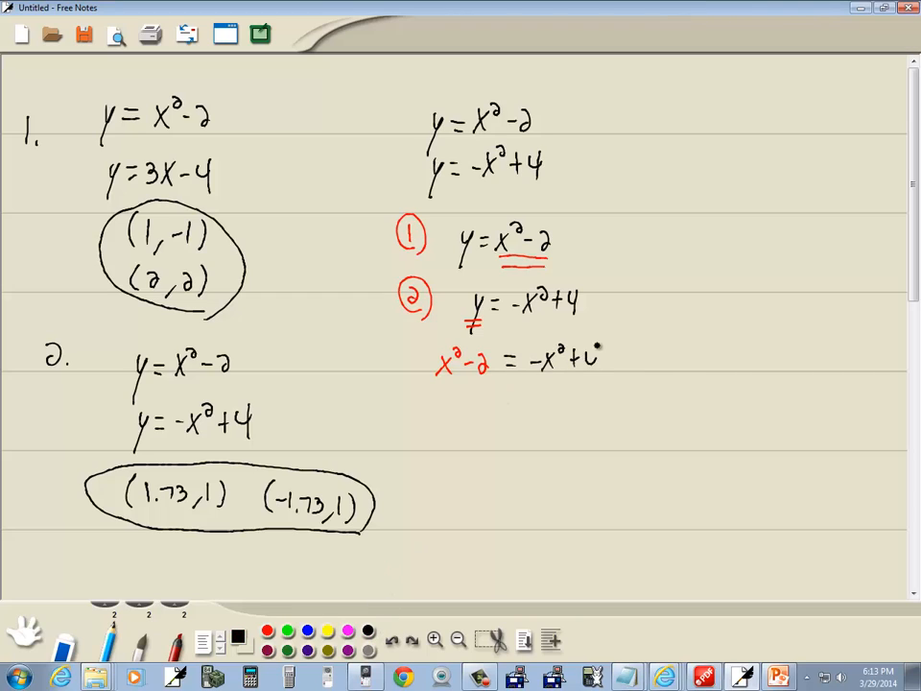
- Draw blue arrows moving terms across and write x² + x² = 4 + 2 on the next line
click(595, 360)
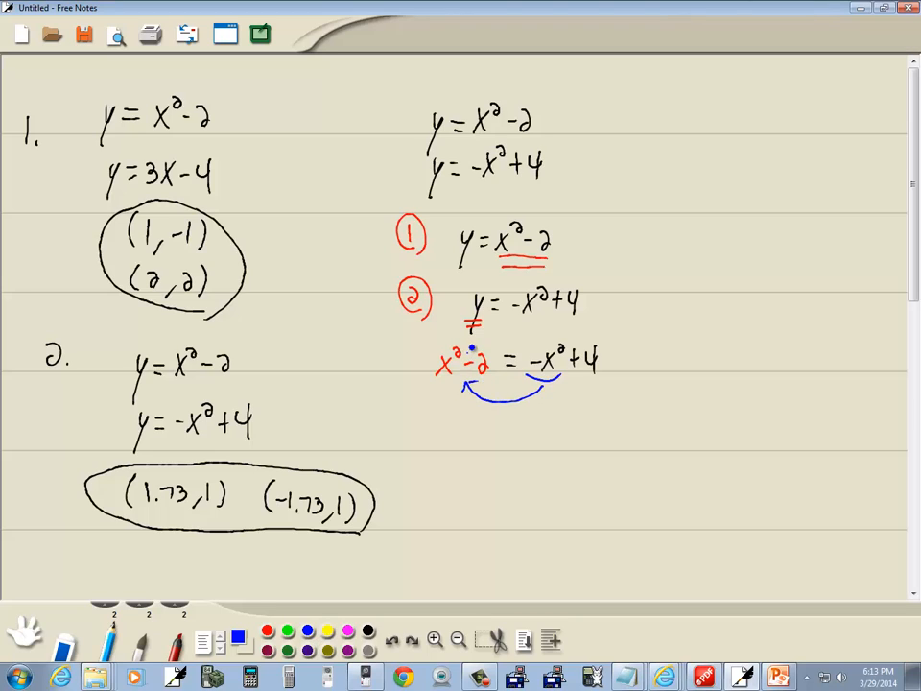
drag(479, 369, 553, 346)
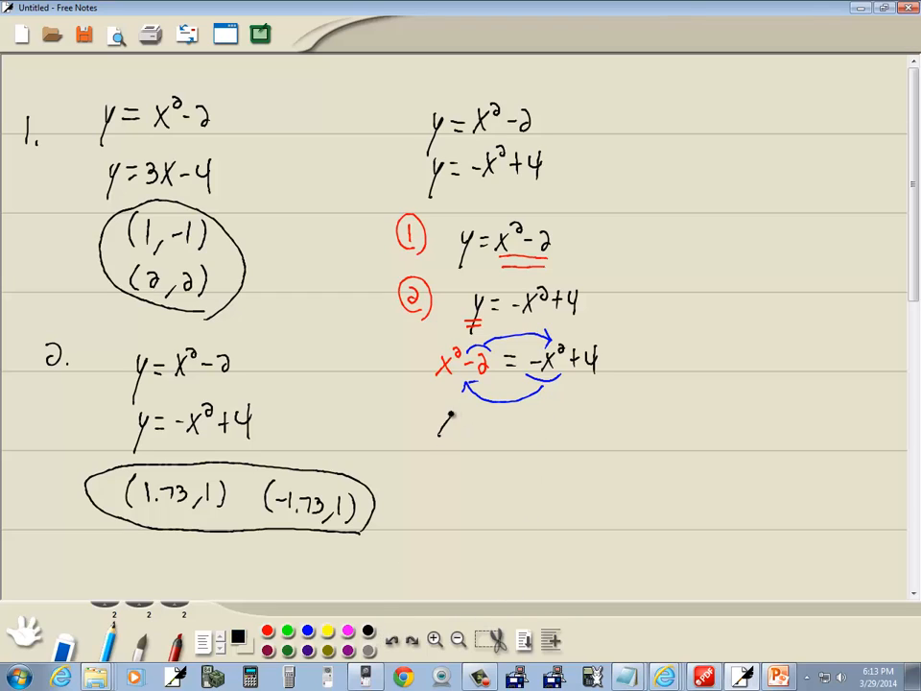
drag(438, 426, 483, 419)
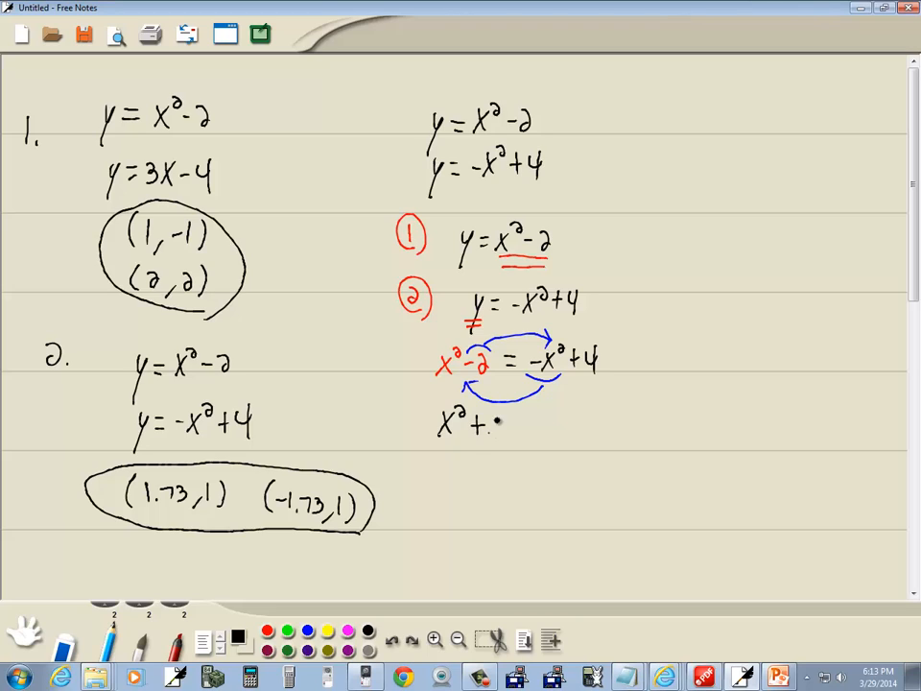
drag(495, 422, 541, 422)
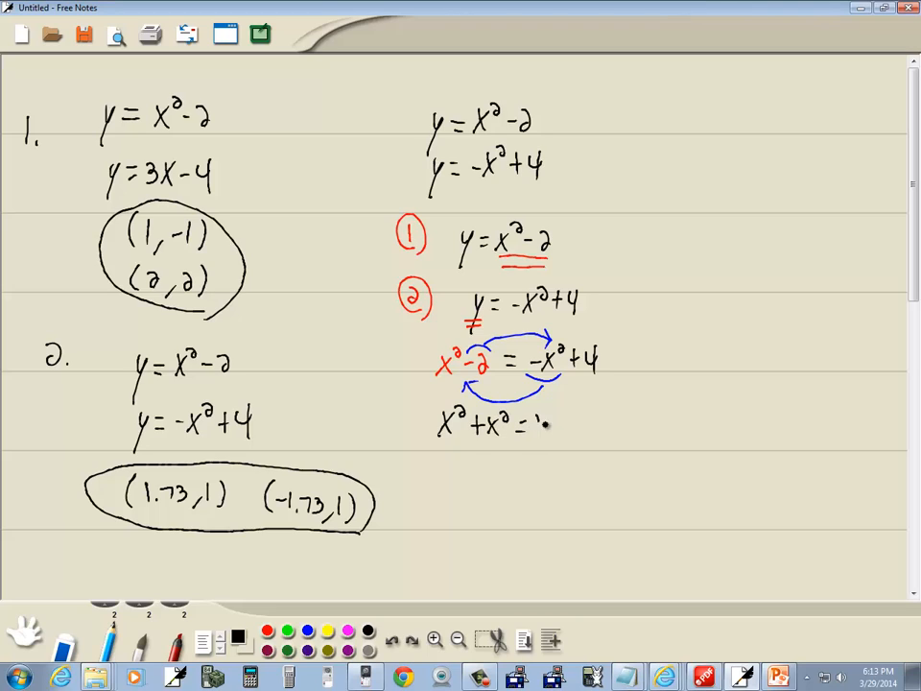
text(4+2)
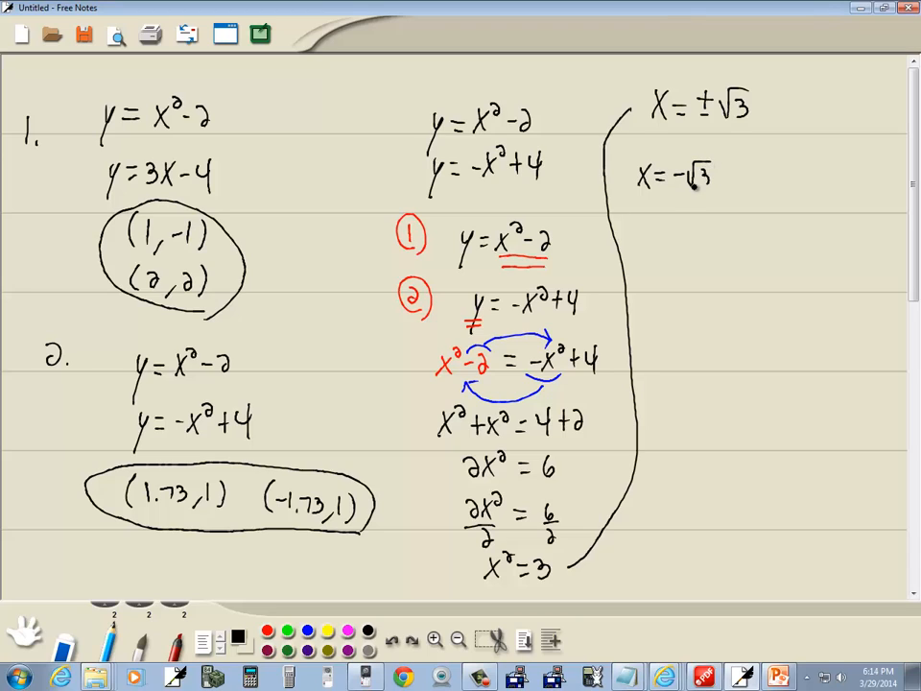
- Write the cases x = -√3 and x = √3, substitute -√3 into y = x² - 2, and begin the √3 case
drag(778, 176, 802, 176)
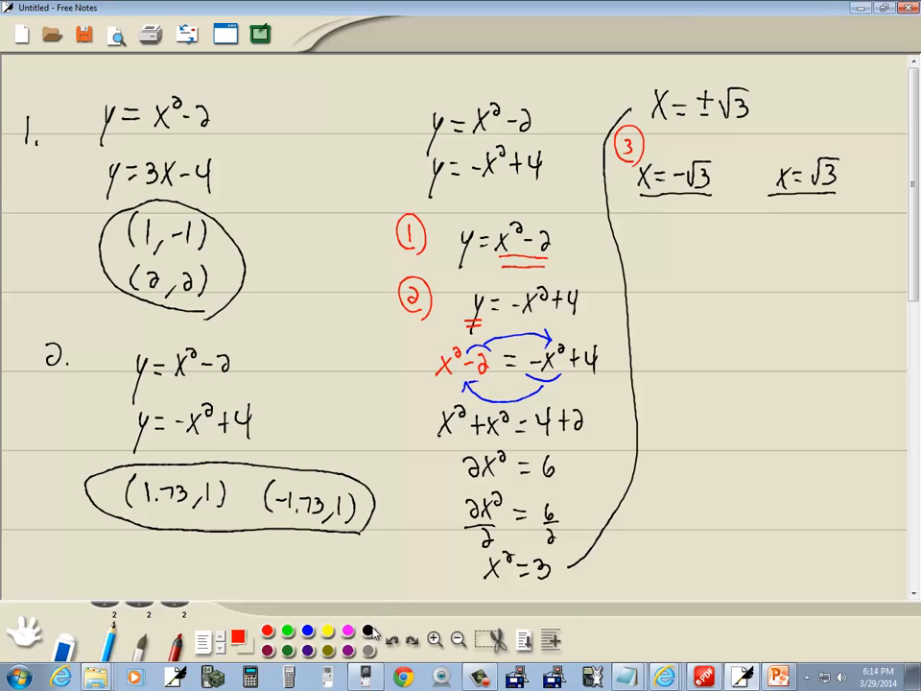
click(238, 634)
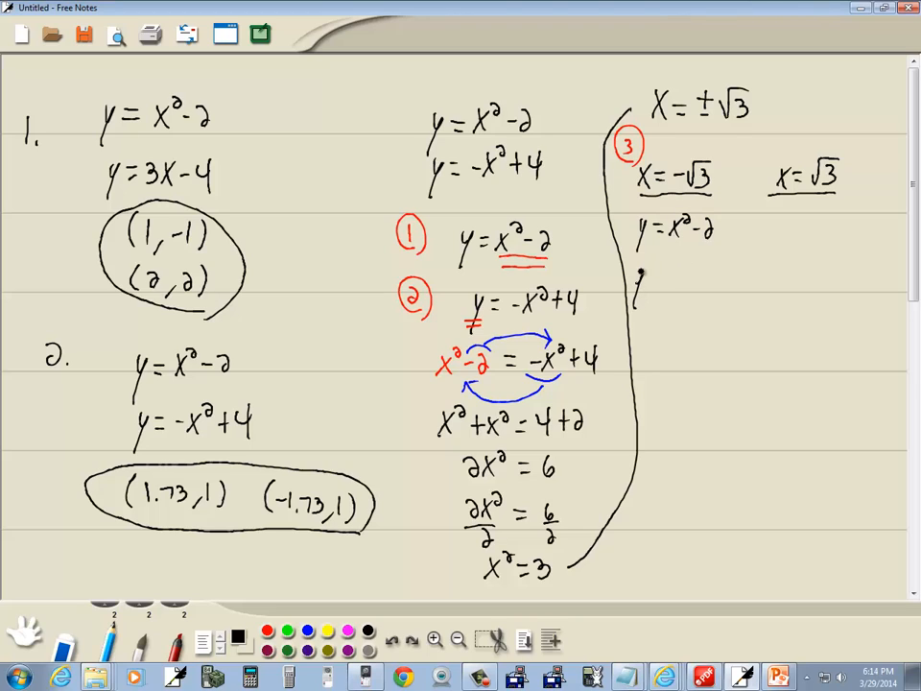
drag(637, 288, 691, 298)
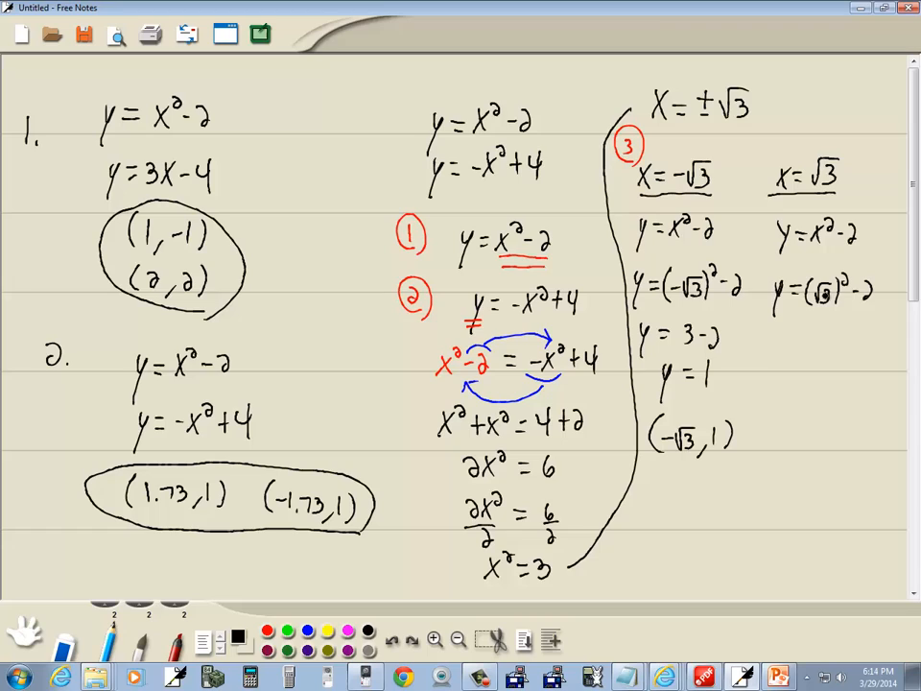
click(796, 342)
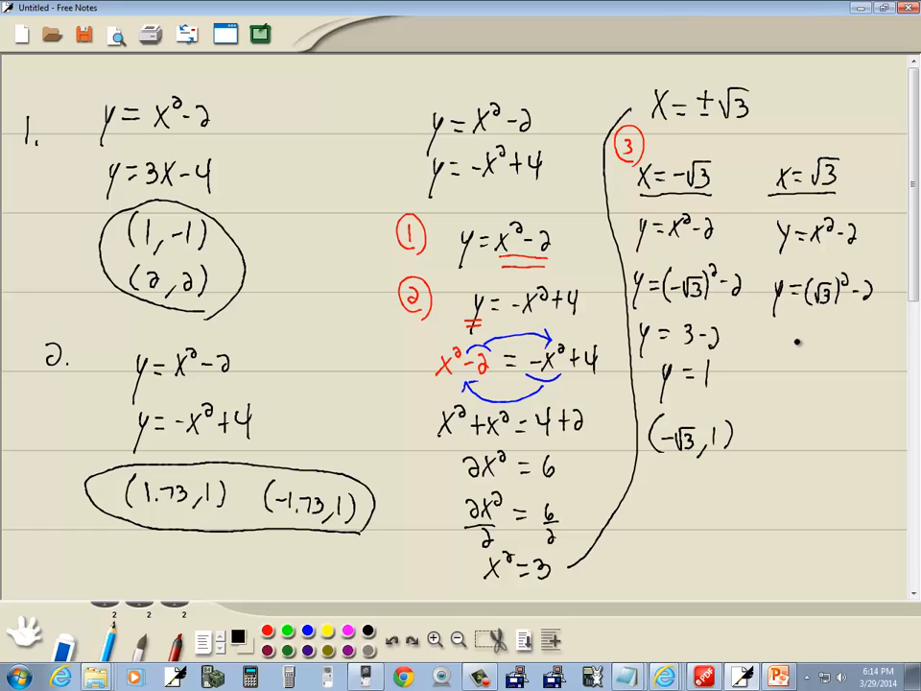